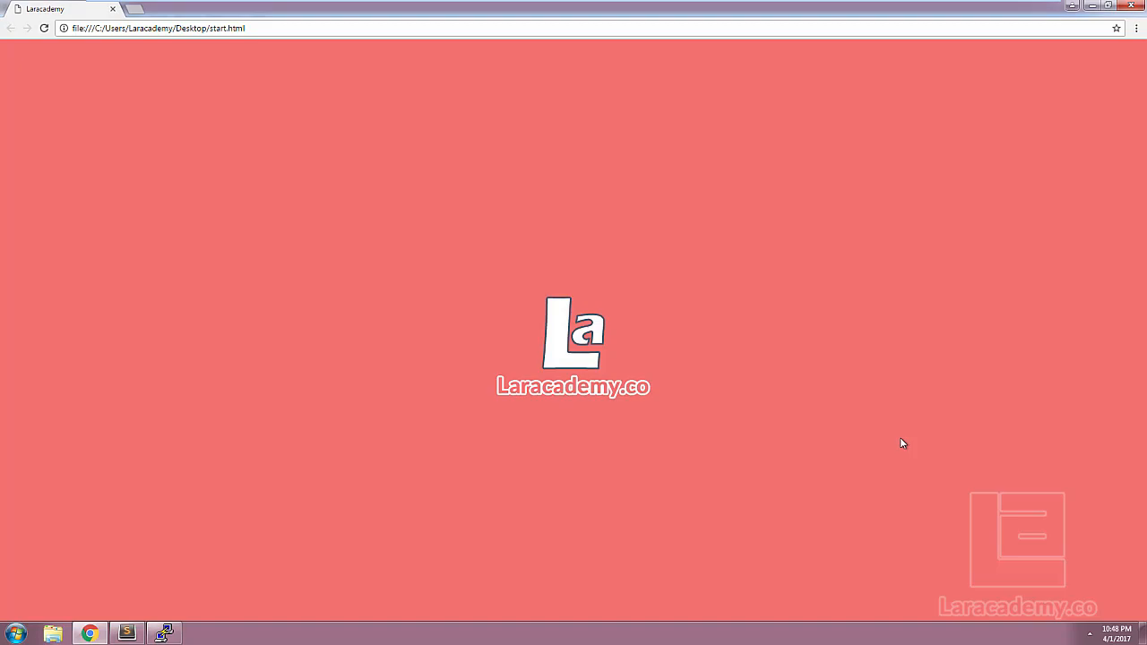
- Review the create_customers_table migration, then open app/Customer.php from the sidebar
{"action": "left_click", "coordinate": [126, 634]}
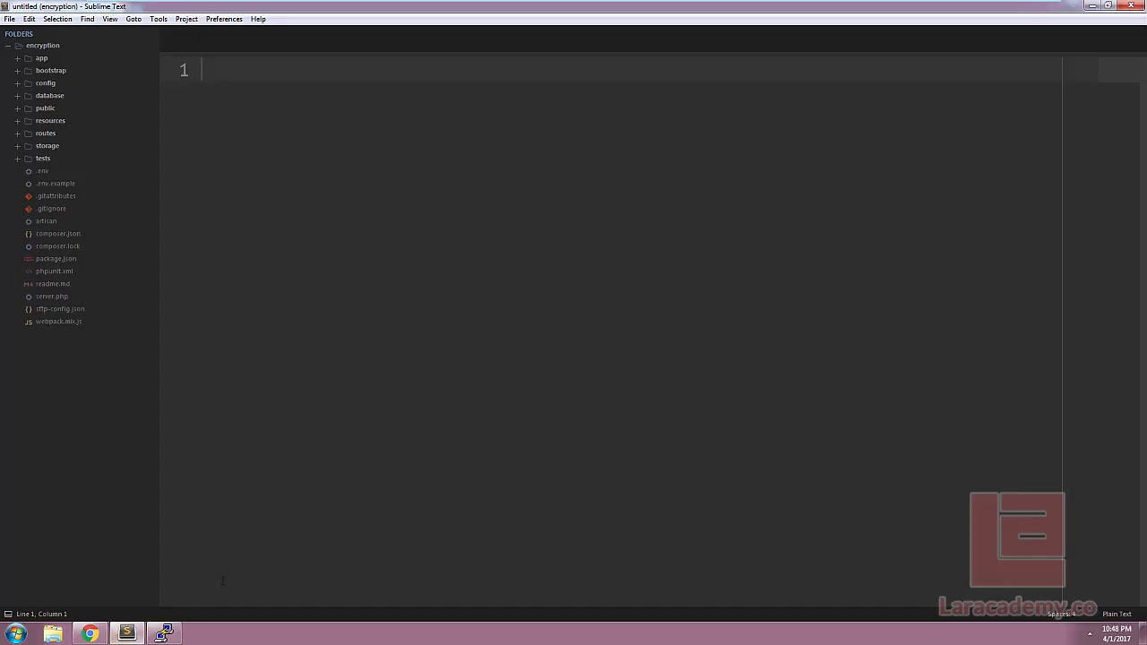
{"action": "mouse_move", "coordinate": [172, 476]}
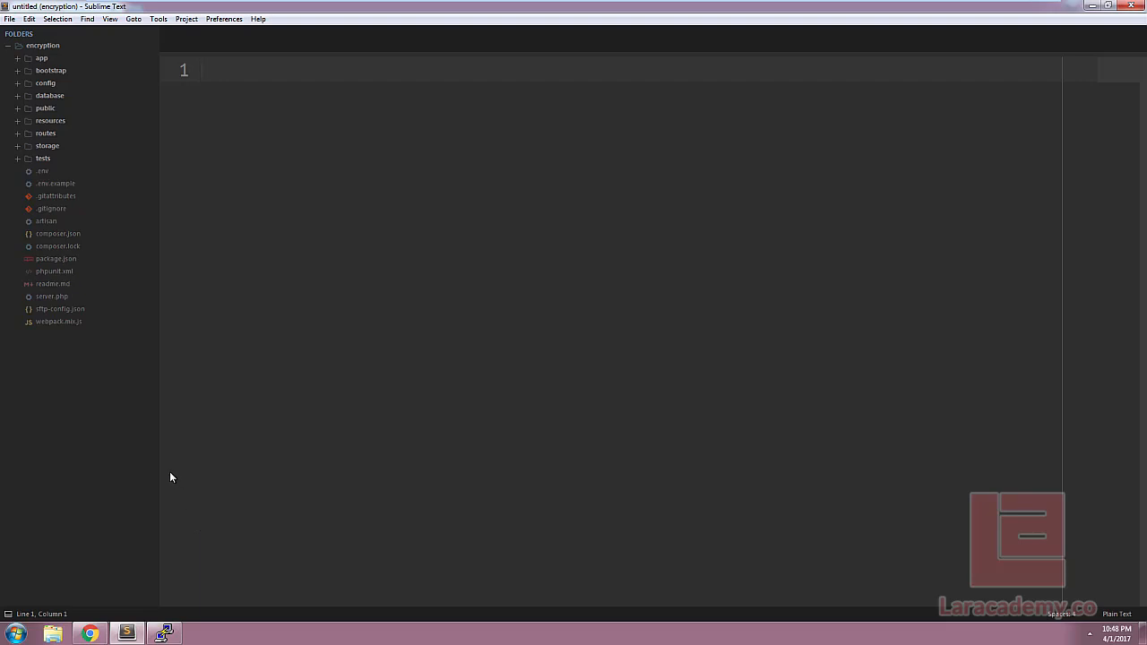
{"action": "left_click", "coordinate": [50, 95]}
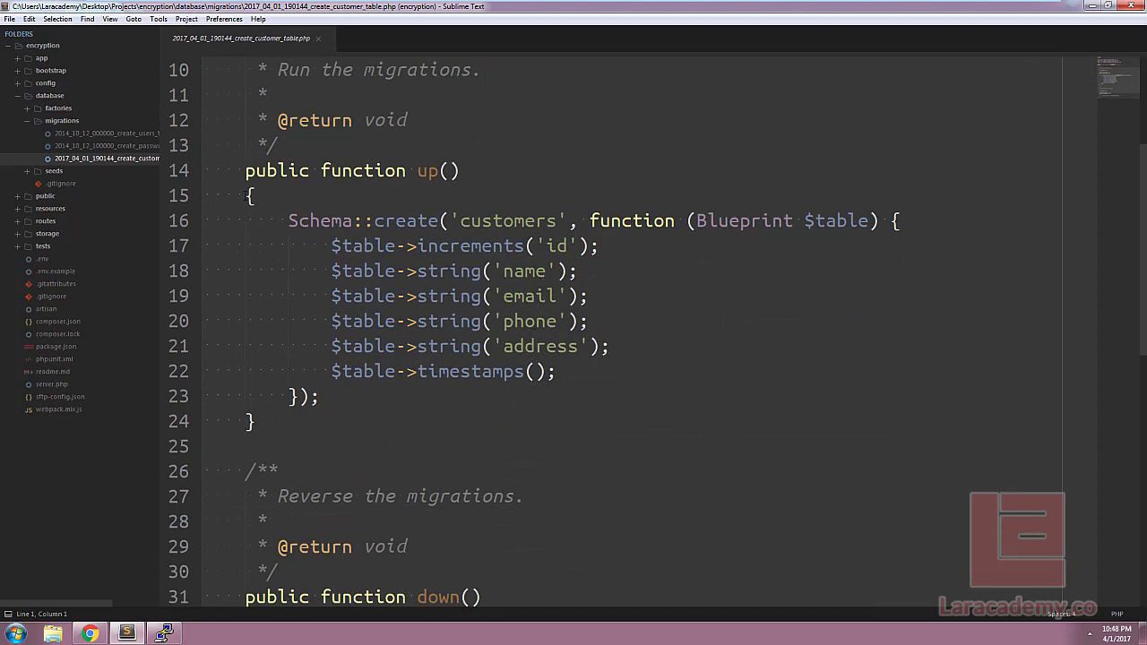
{"action": "left_click", "coordinate": [41, 57]}
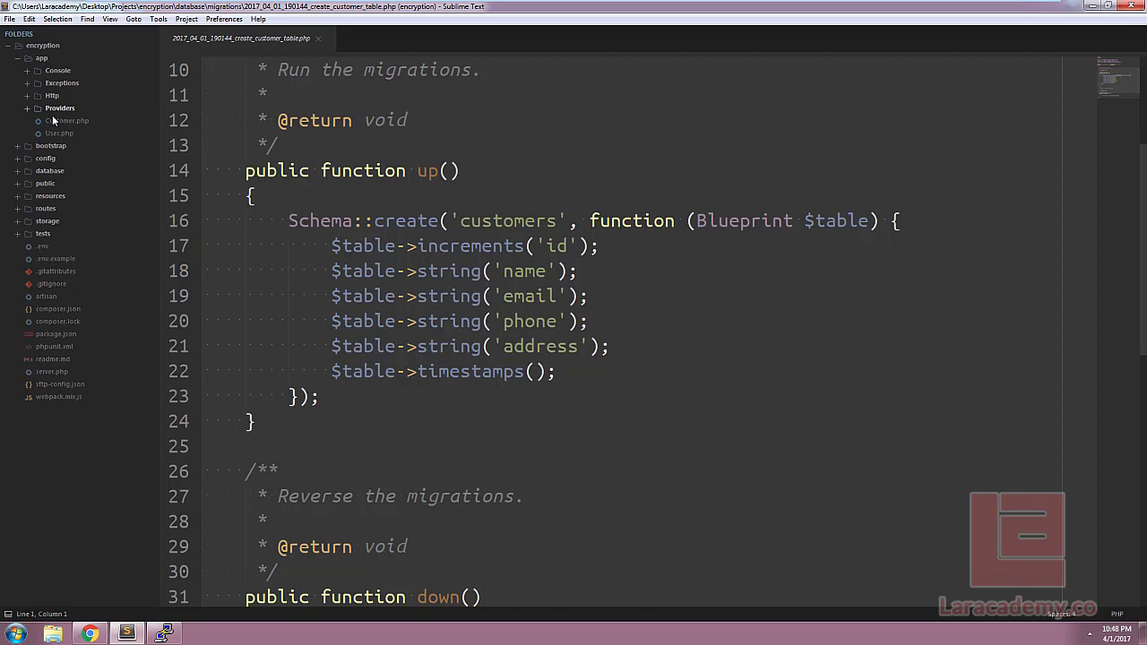
{"action": "left_click", "coordinate": [67, 120]}
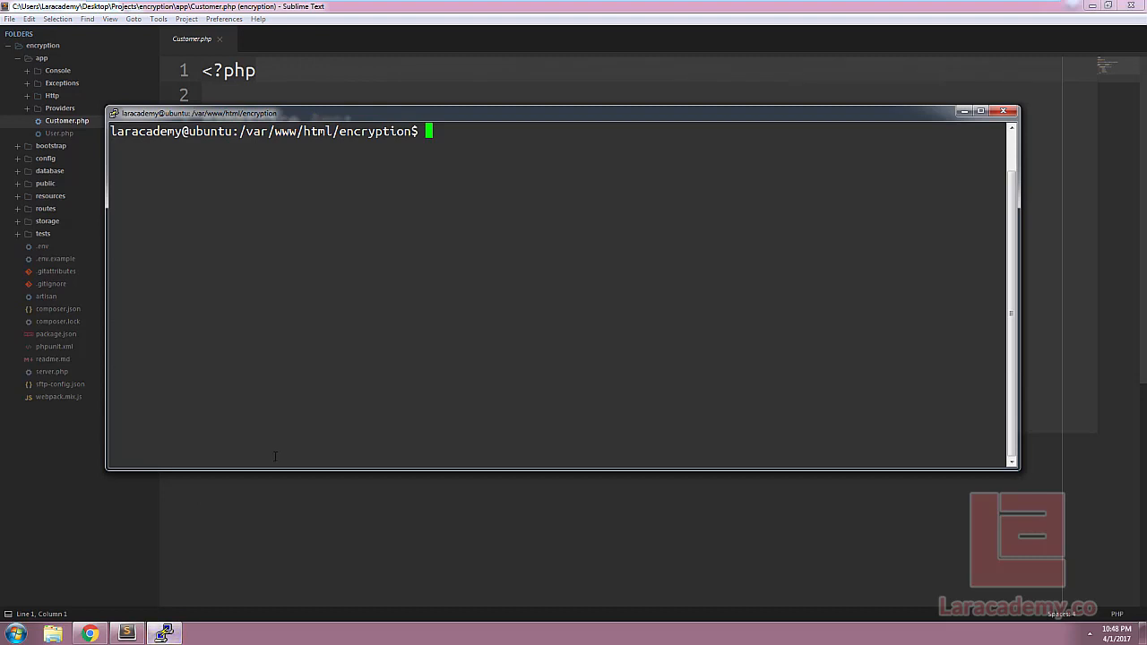
- Start php artisan tinker, create John Smith and load \App\Customer::first() into $c
{"action": "type", "text": "php artisan tinker"}
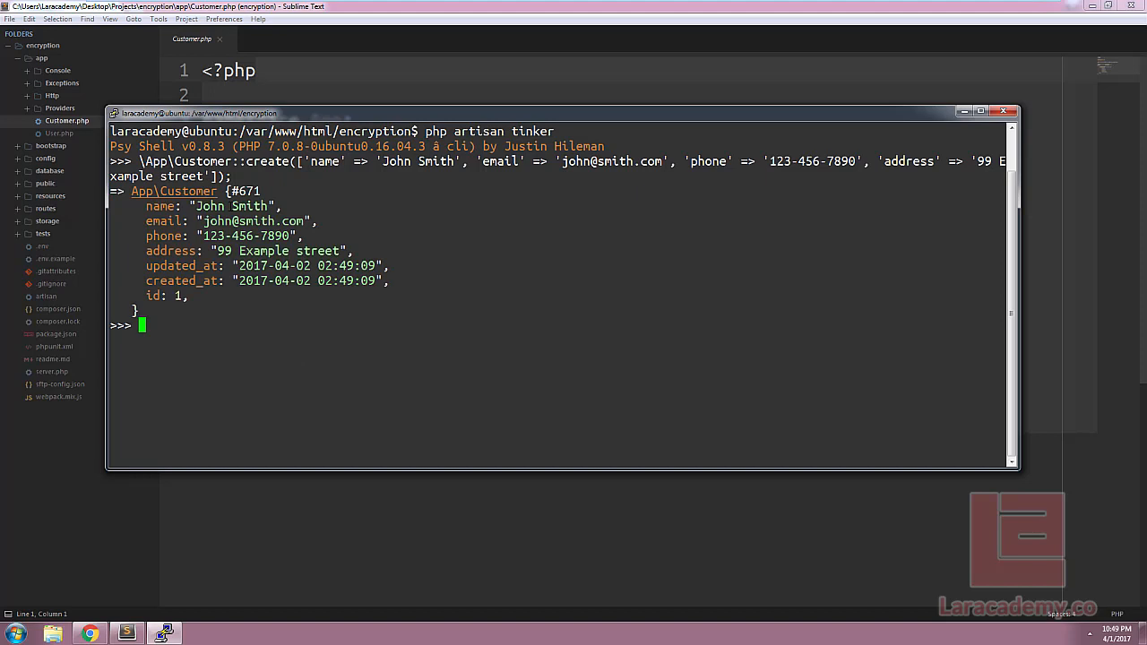
{"action": "type", "text": "$c = \\"}
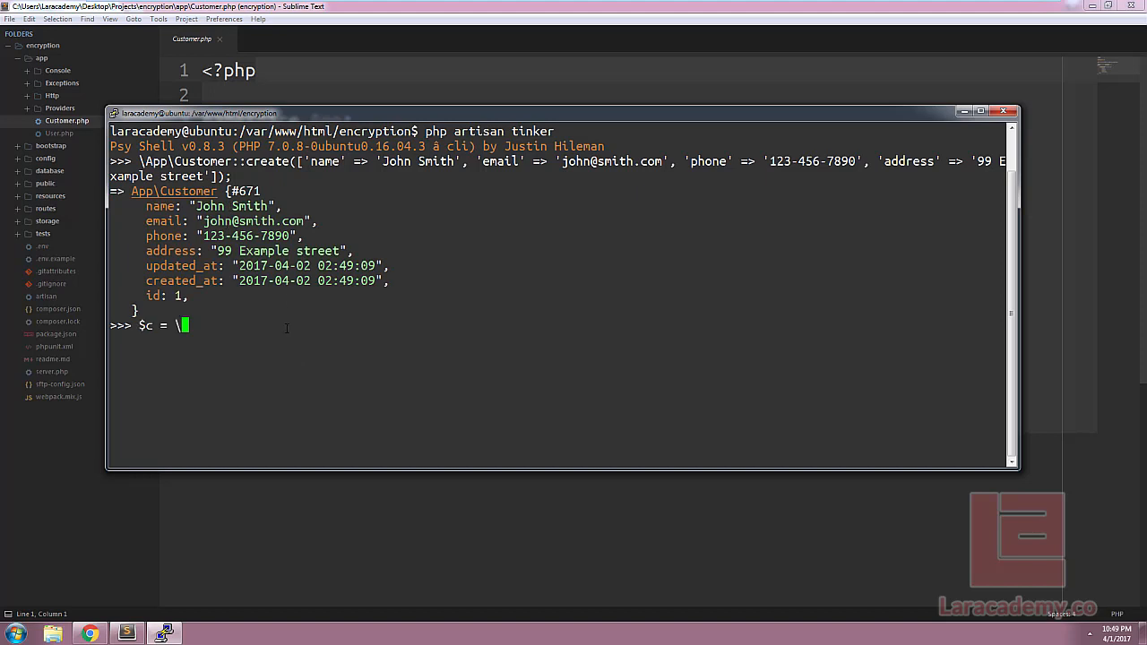
{"action": "type", "text": "A"}
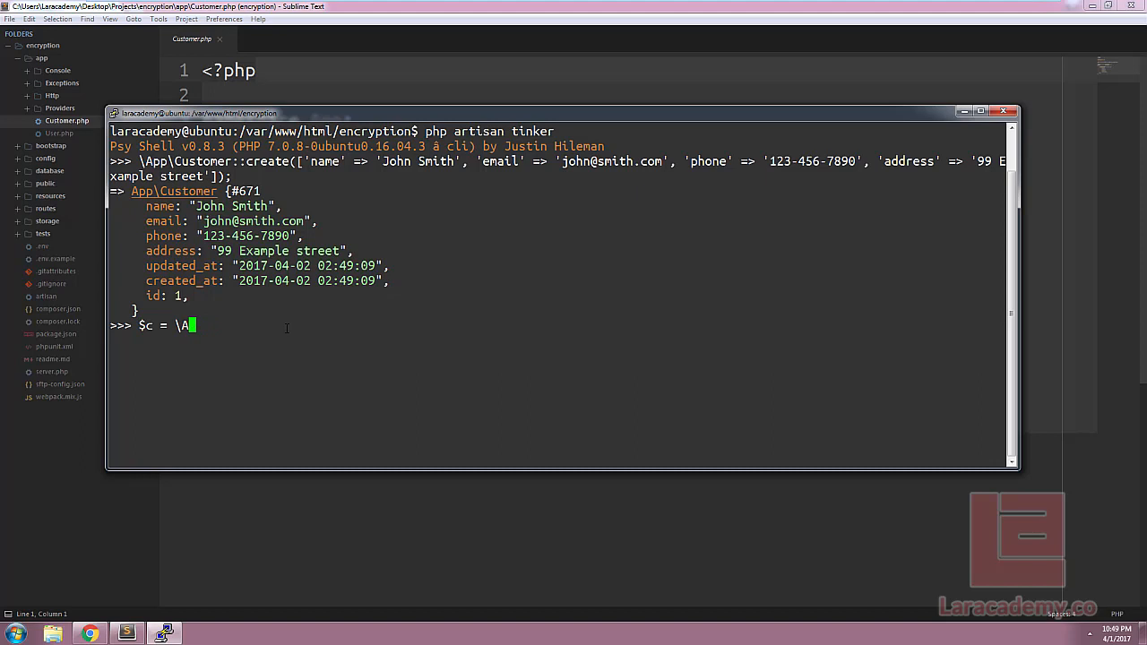
{"action": "type", "text": "pp\\Cus"}
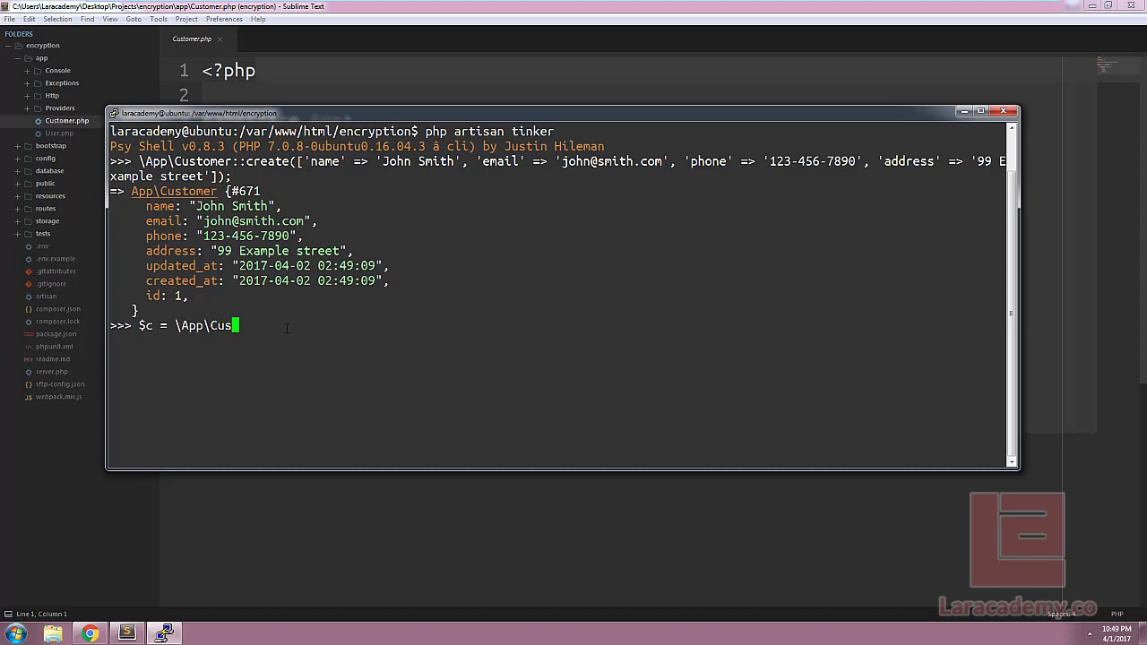
{"action": "type", "text": "tomer::first("}
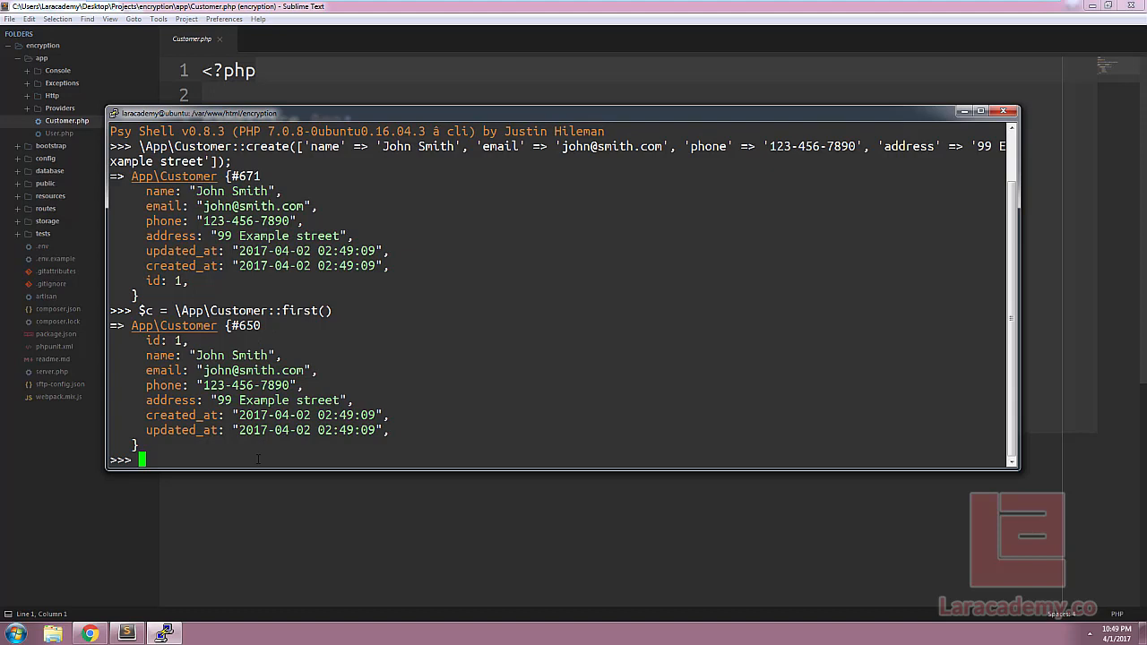
- Encrypt $c->name into cipher text $e, then decrypt($e) back to the plain name
{"action": "type", "text": "encrypt("}
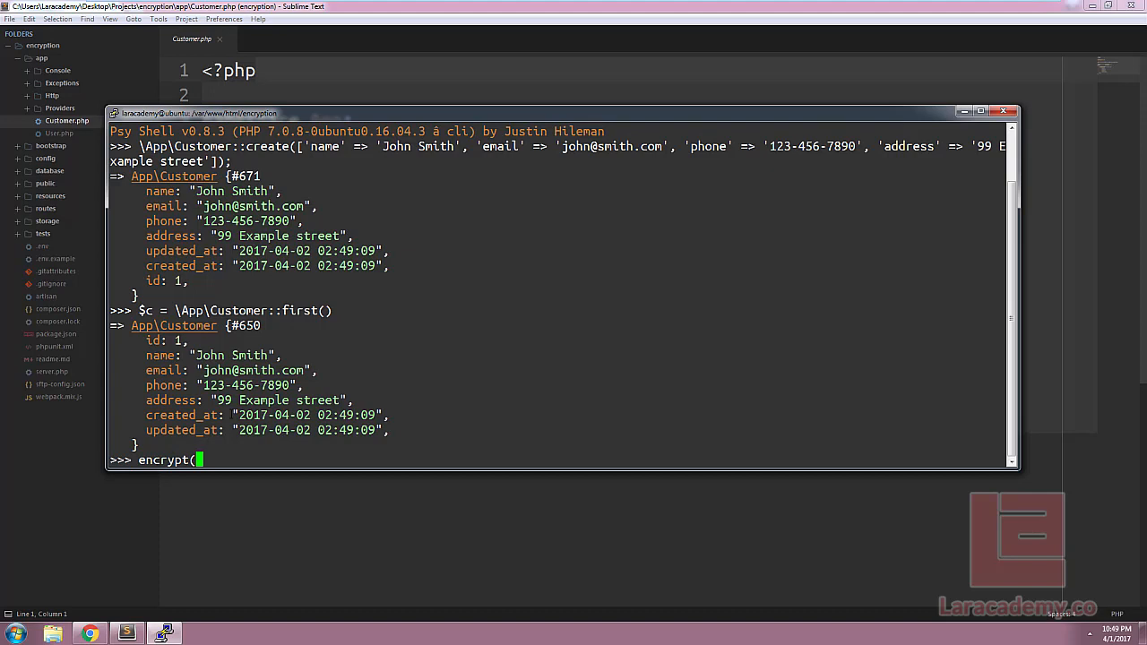
{"action": "type", "text": "$c->name)"}
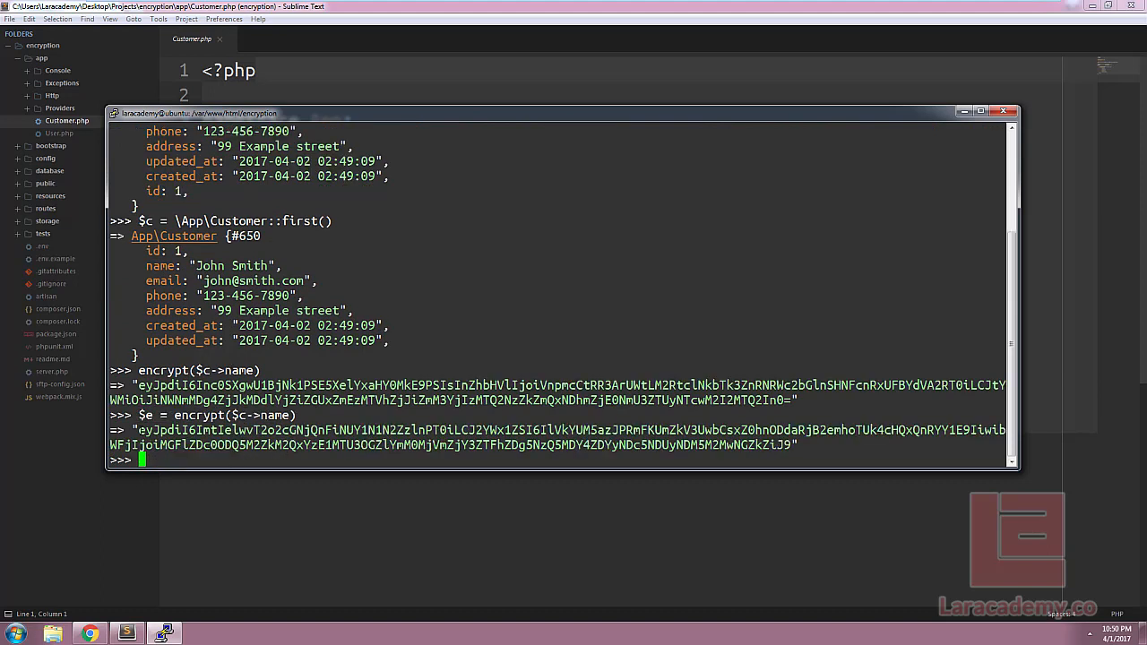
{"action": "type", "text": "decry"}
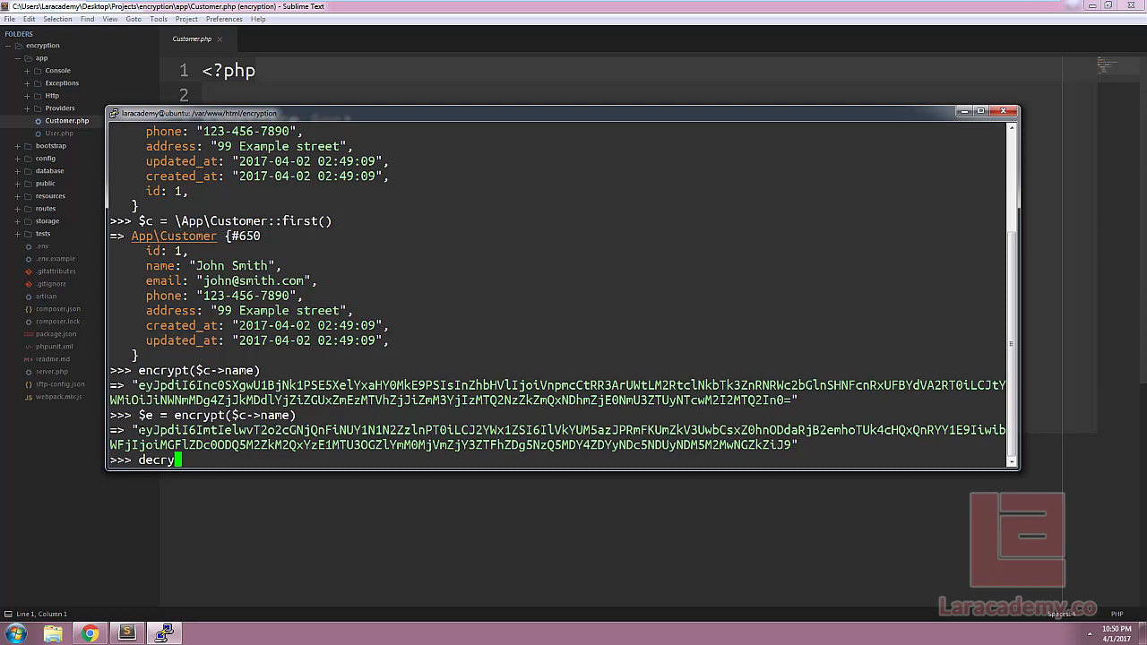
{"action": "type", "text": "pt($"}
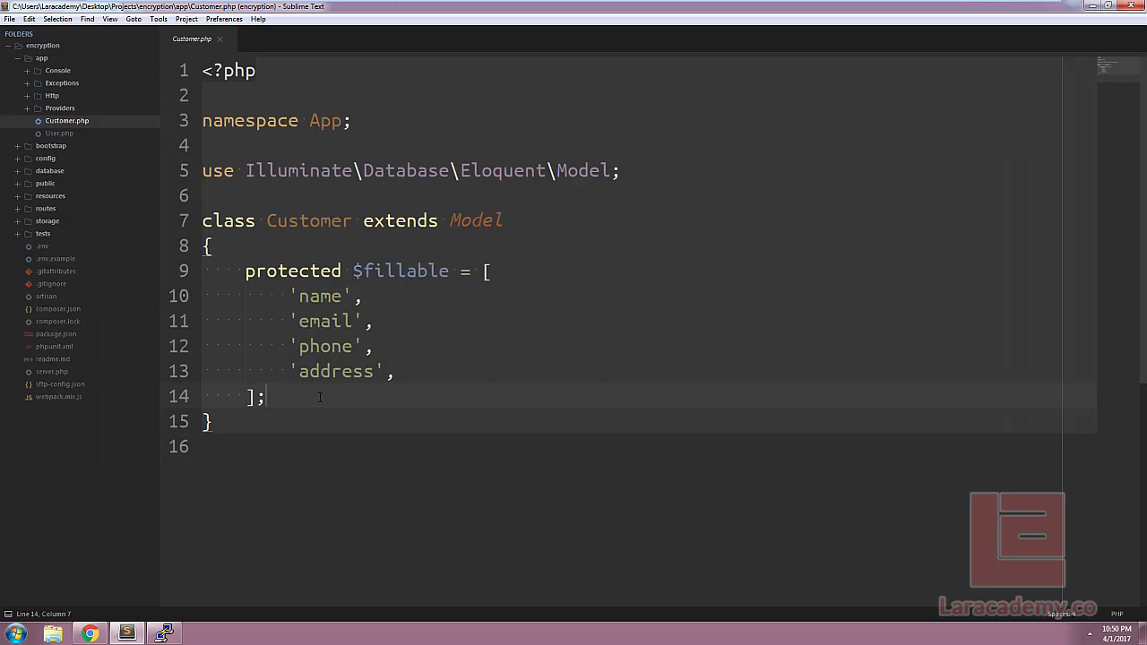
- Add a setNameAttribute($value) mutator assigning $this->attributes['name'] in the Customer model
{"action": "type", "text": "m"}
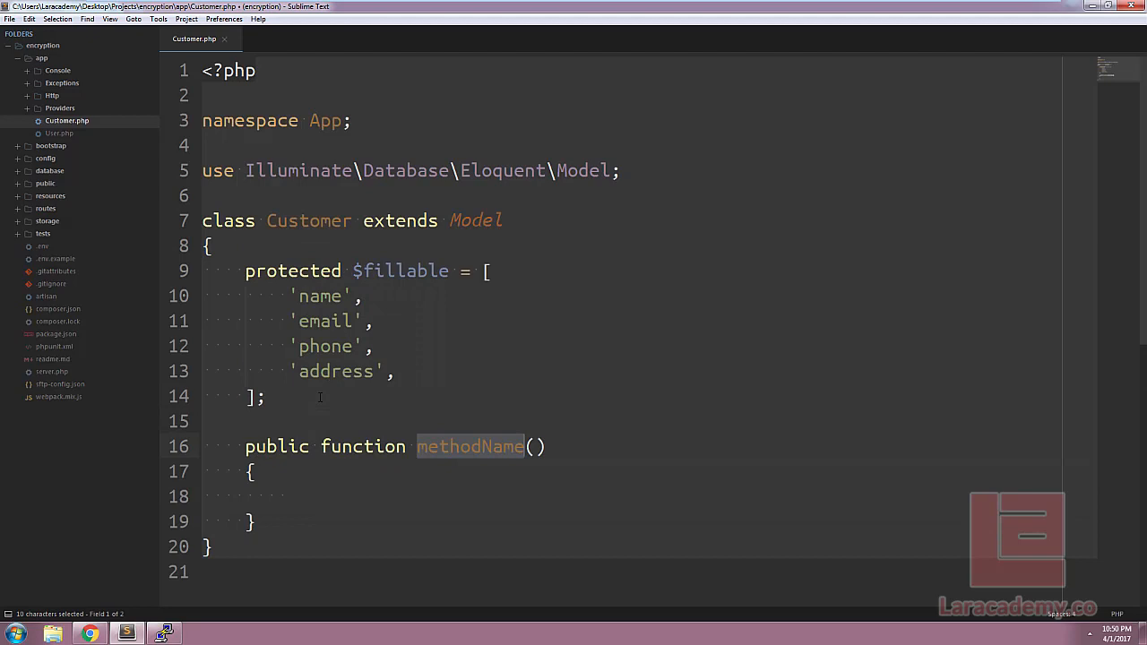
{"action": "type", "text": "setNameAttribute($"}
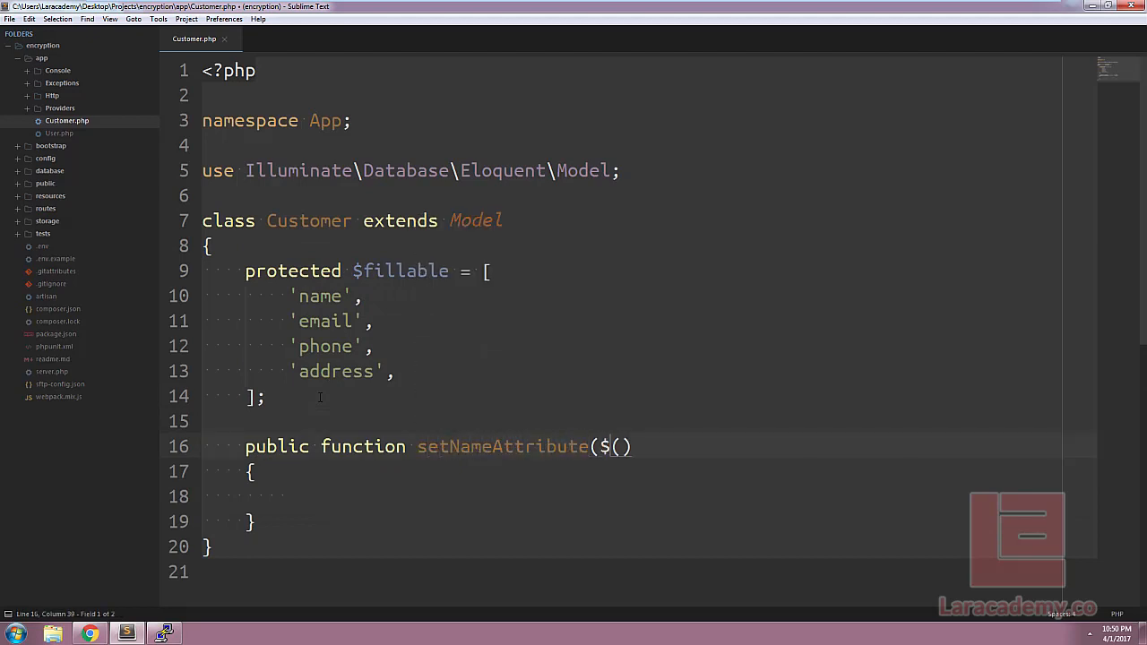
{"action": "type", "text": "value"}
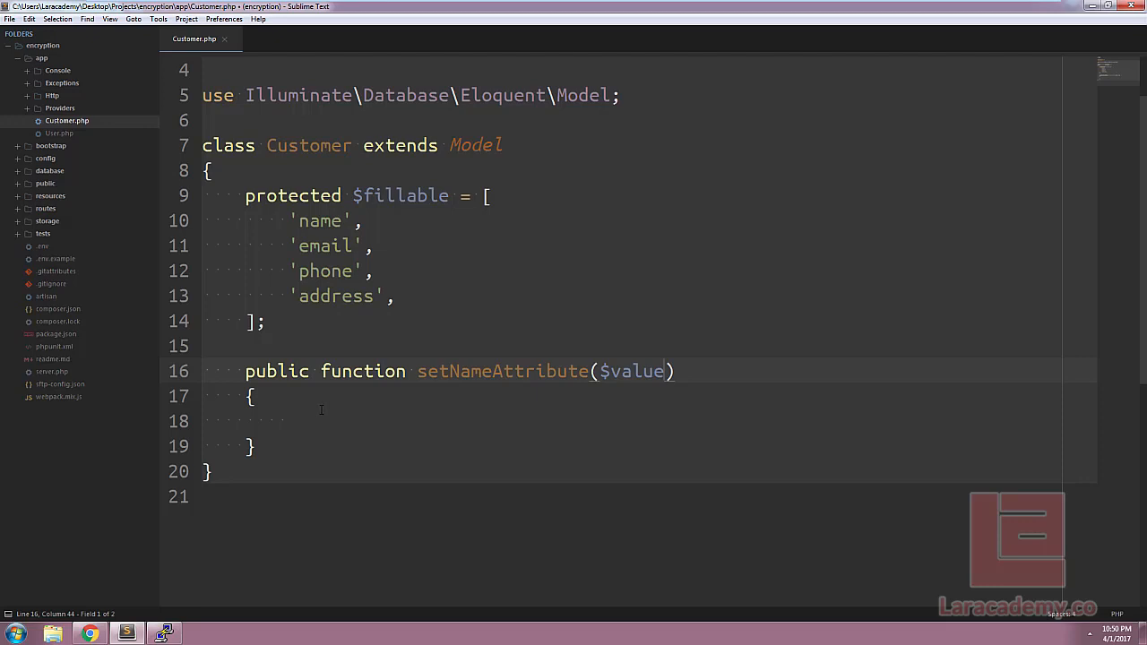
{"action": "left_click", "coordinate": [287, 421]}
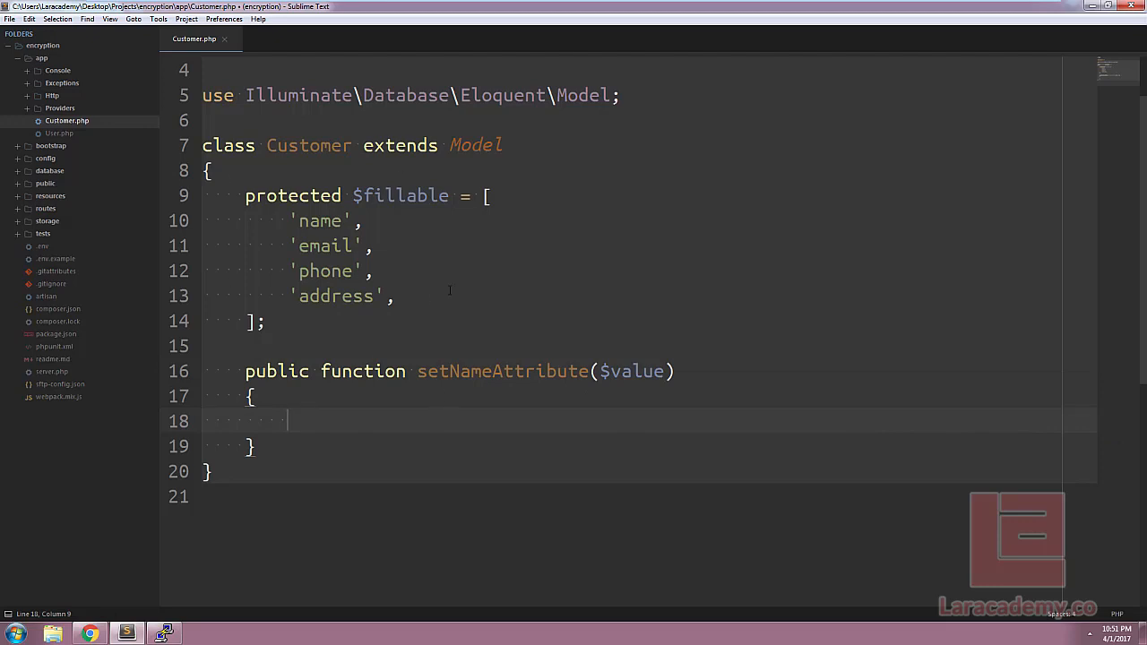
{"action": "type", "text": "$t"}
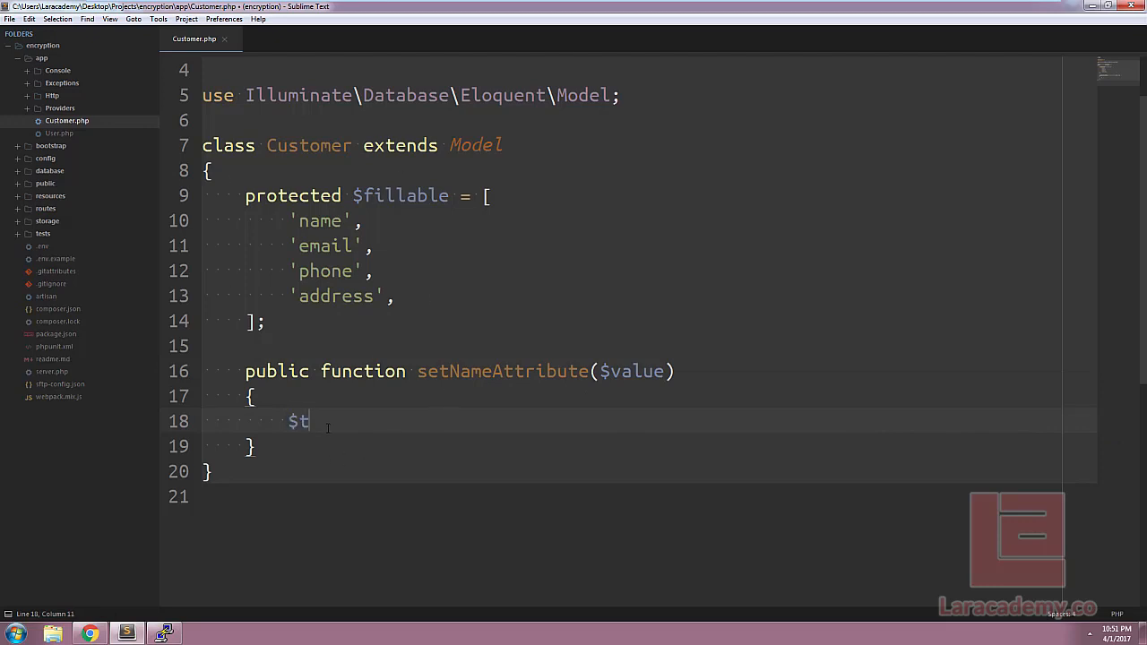
{"action": "type", "text": "his->attributes['n"}
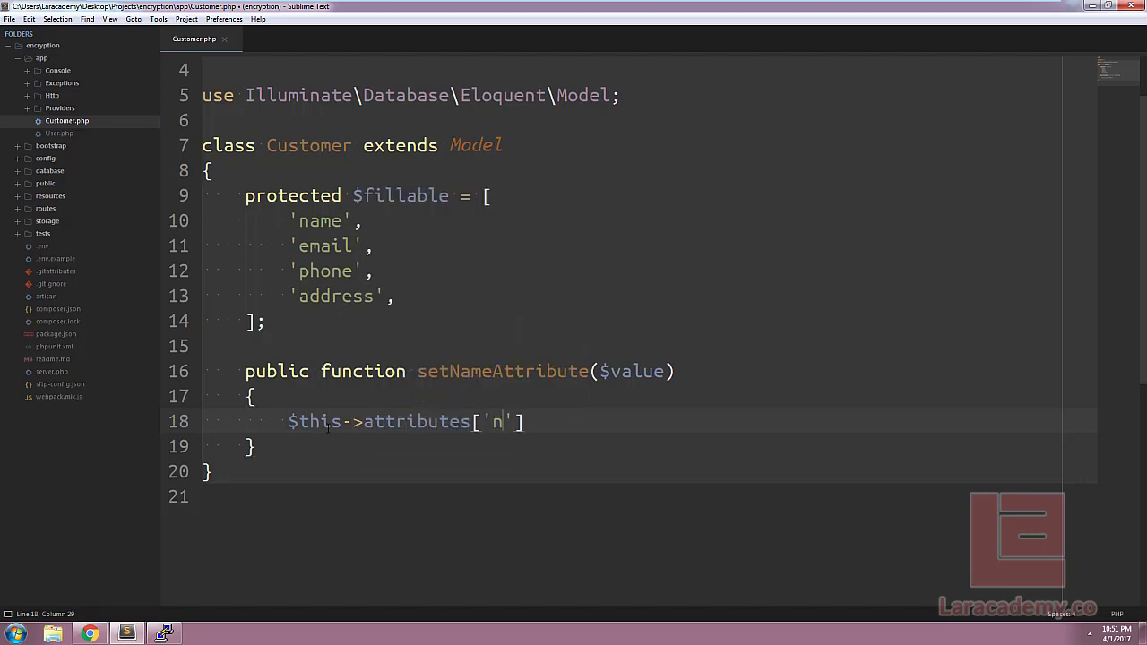
{"action": "type", "text": "ame"}
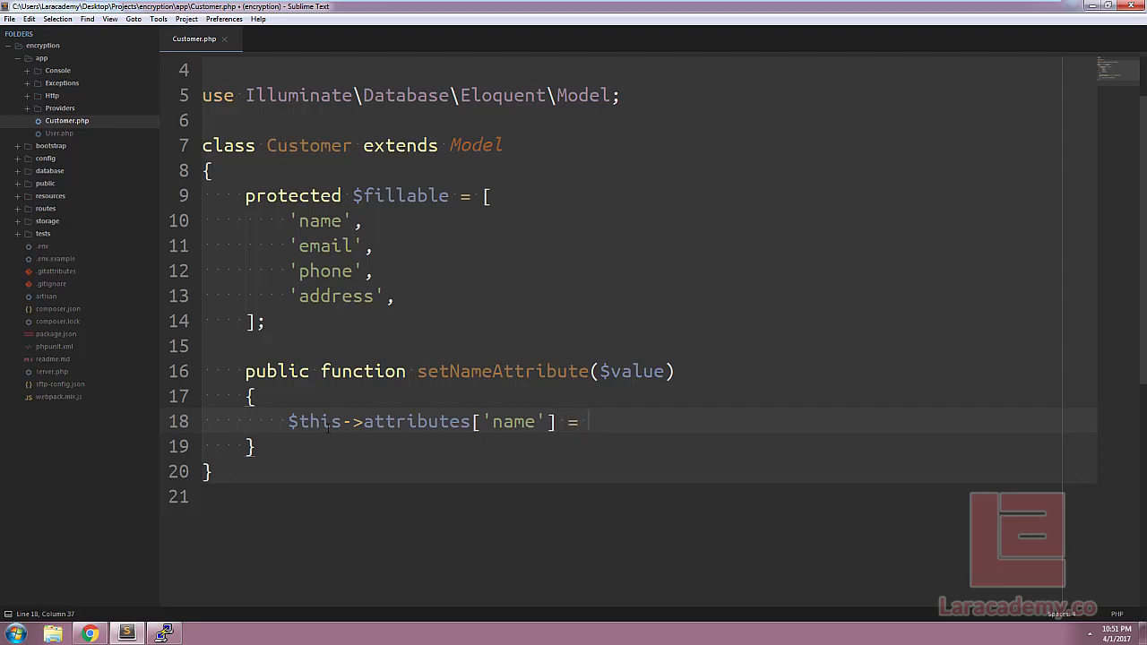
- Have the mutator store Crypt::encryptString($value) and import Illuminate\Support\Facades\Crypt, then save
{"action": "type", "text": "Crypt"}
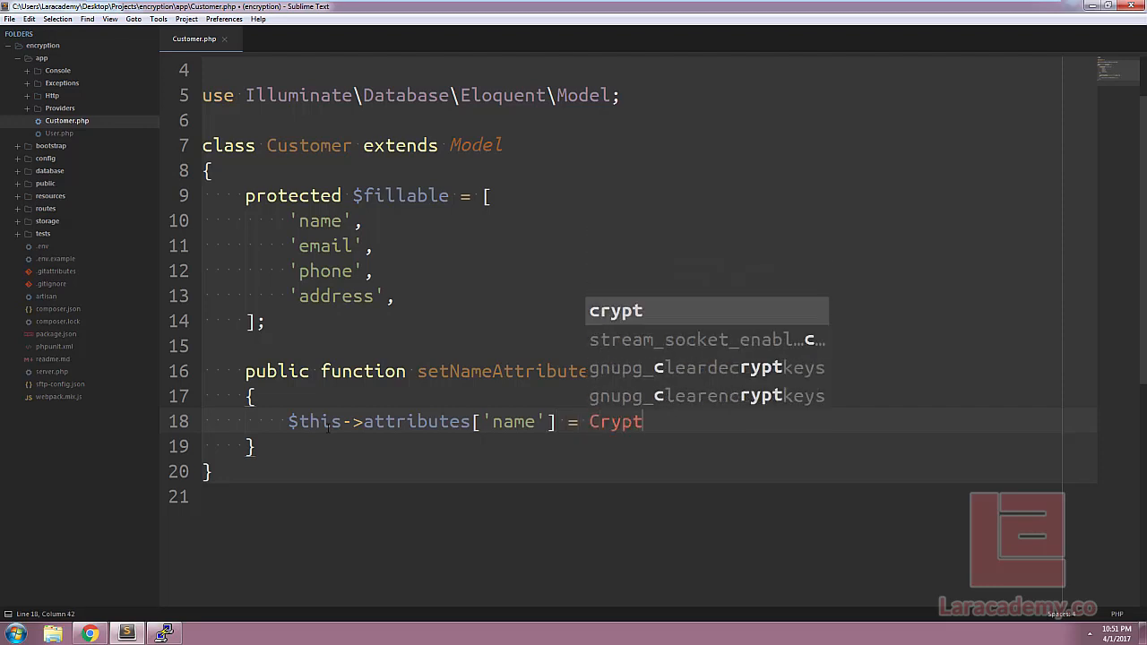
{"action": "type", "text": "::en"}
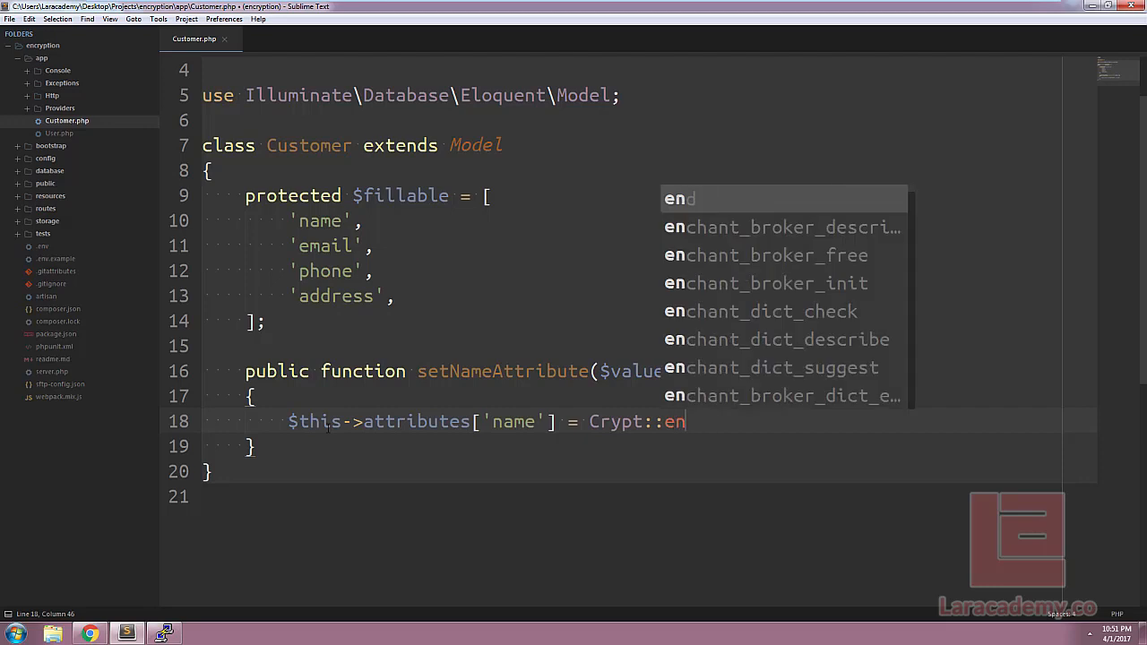
{"action": "type", "text": "cryptStrin"}
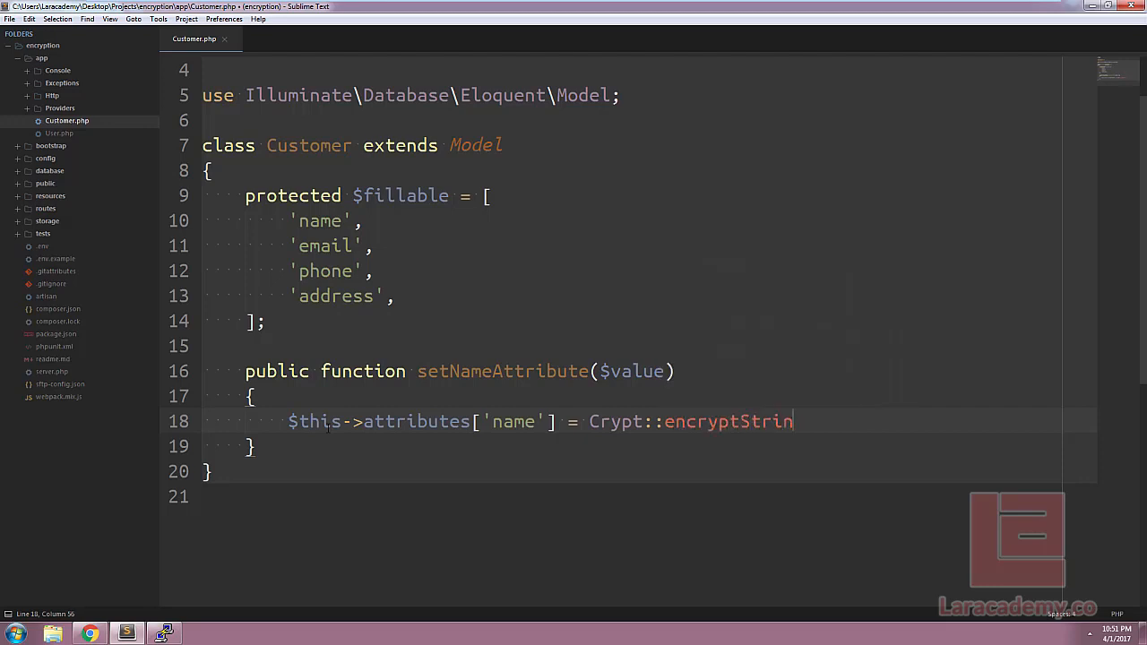
{"action": "type", "text": "g($valu"}
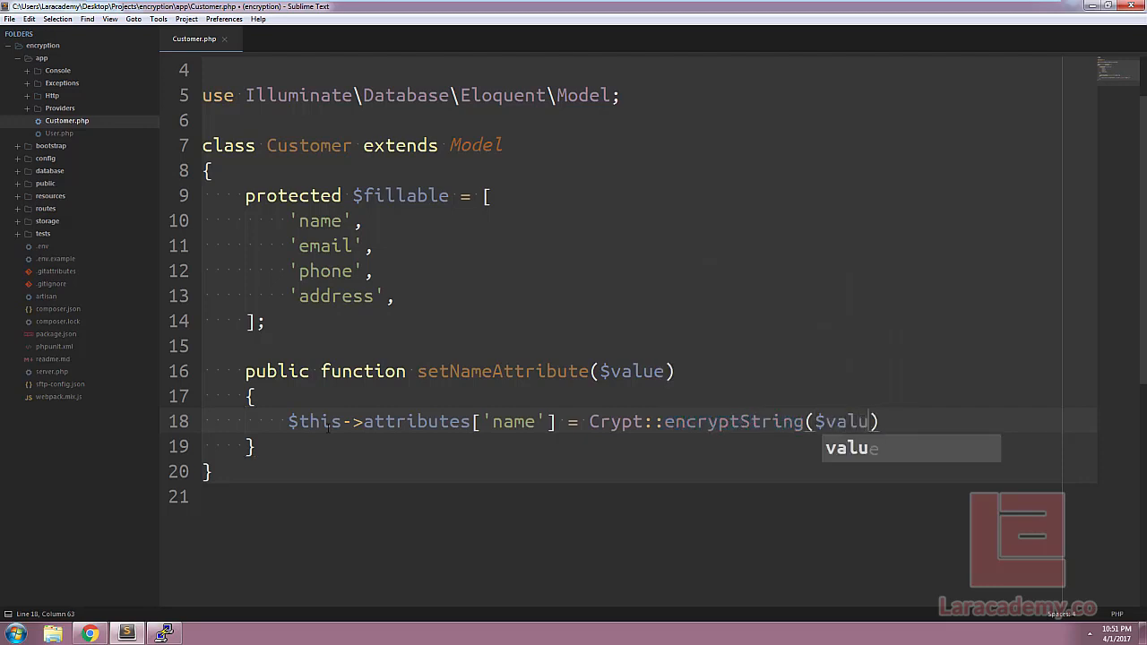
{"action": "type", "text": "e);"}
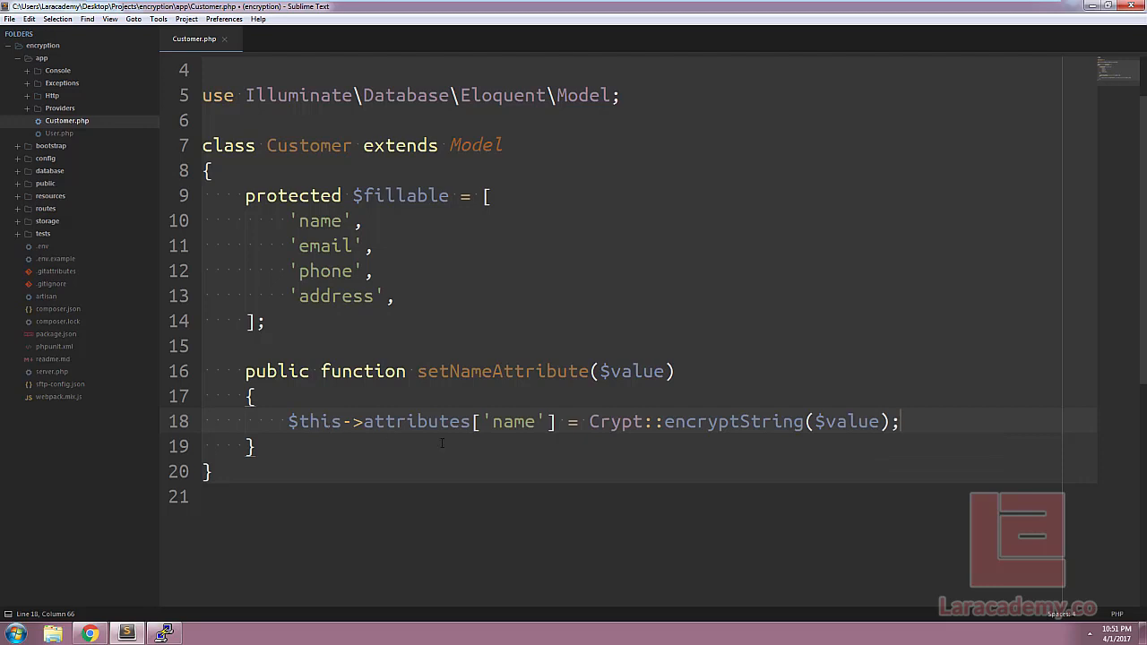
{"action": "type", "text": "use Illuminate\\Support\\Facades\\Crypt"}
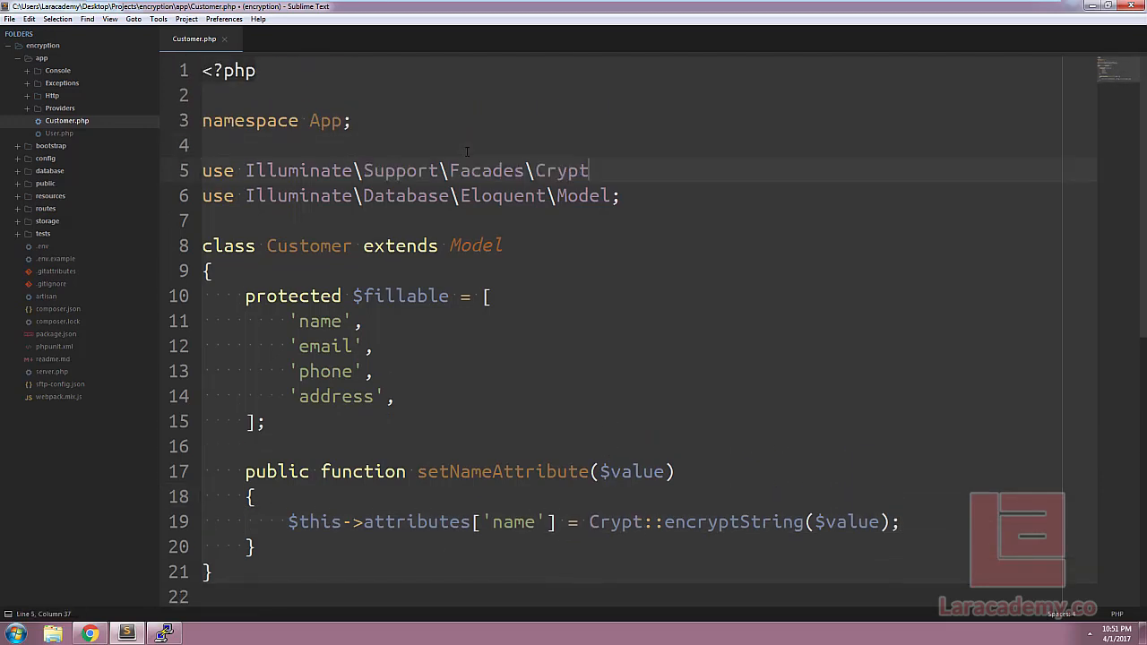
{"action": "type", "text": ";"}
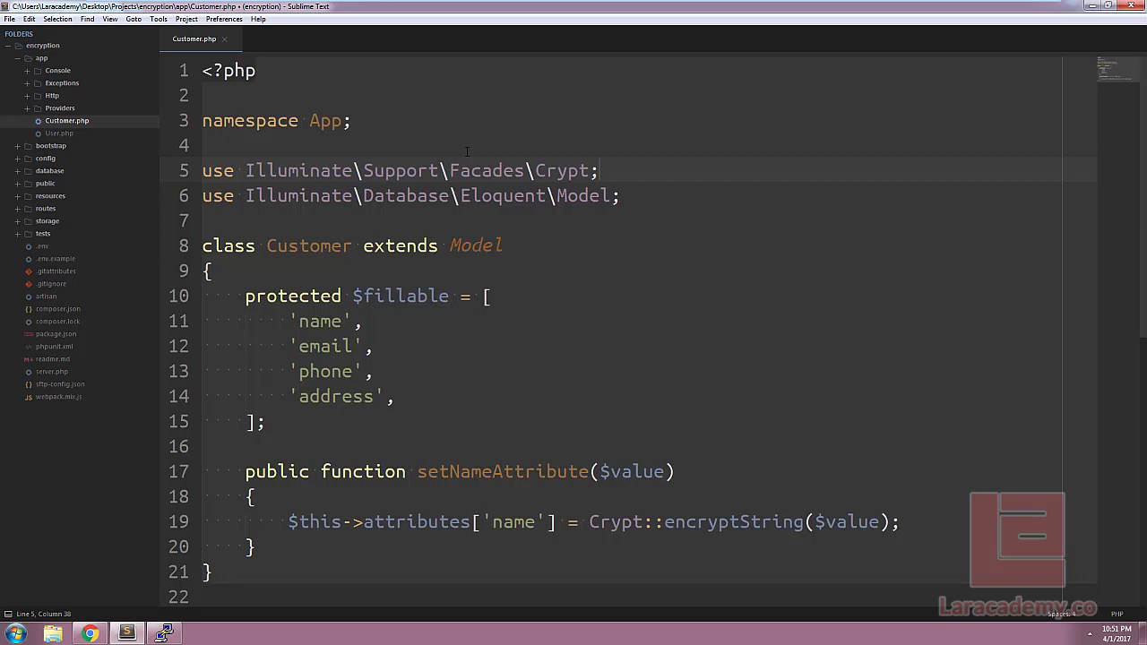
{"action": "scroll", "scroll_direction": "down", "scroll_amount": 3}
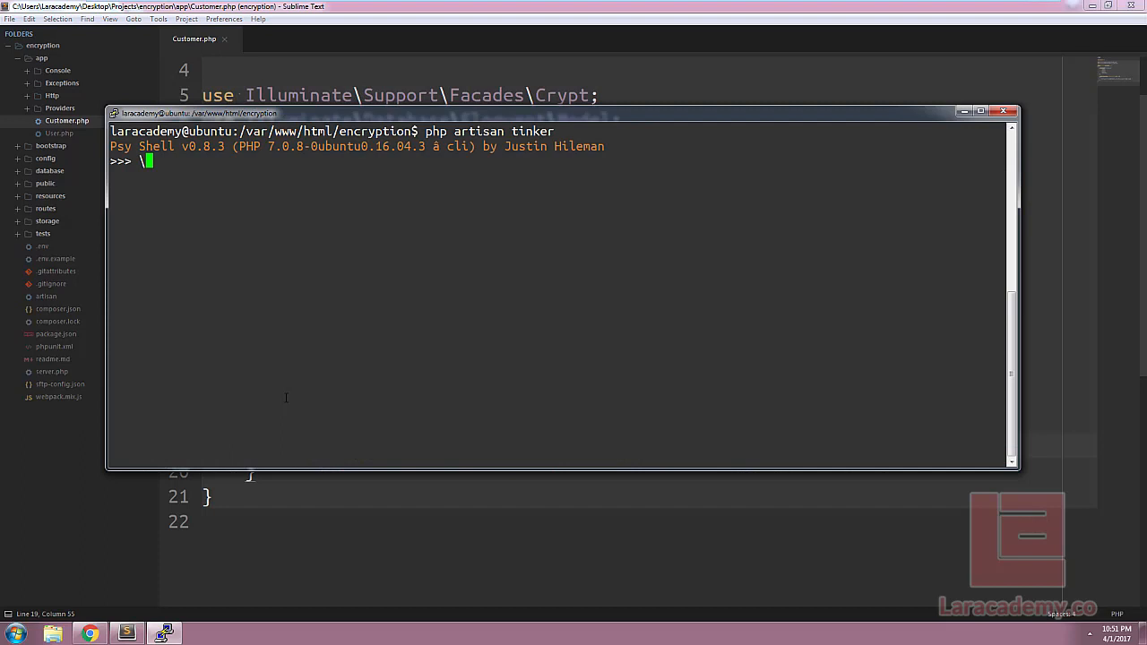
{"action": "type", "text": "App\\Customer::truncate("}
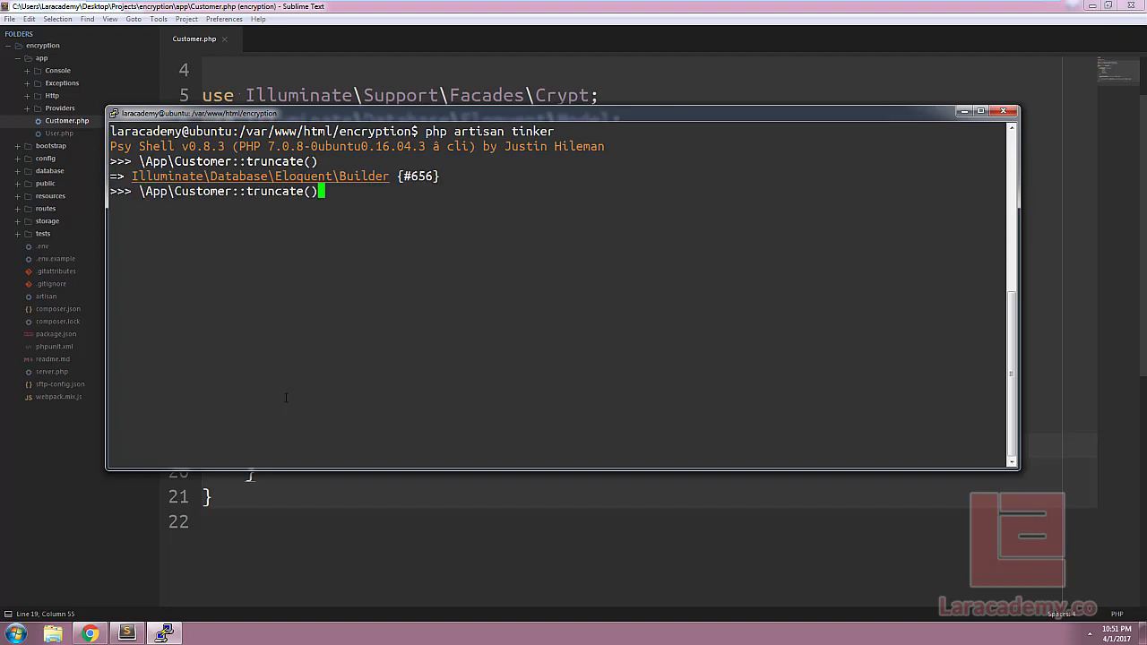
{"action": "type", "text": "\\App\\Customer::create(['name' => 'John Smith', 'email' => 'john@smith.com', 'phone' => '123-456-7890', 'address' => '99 Example street']);"}
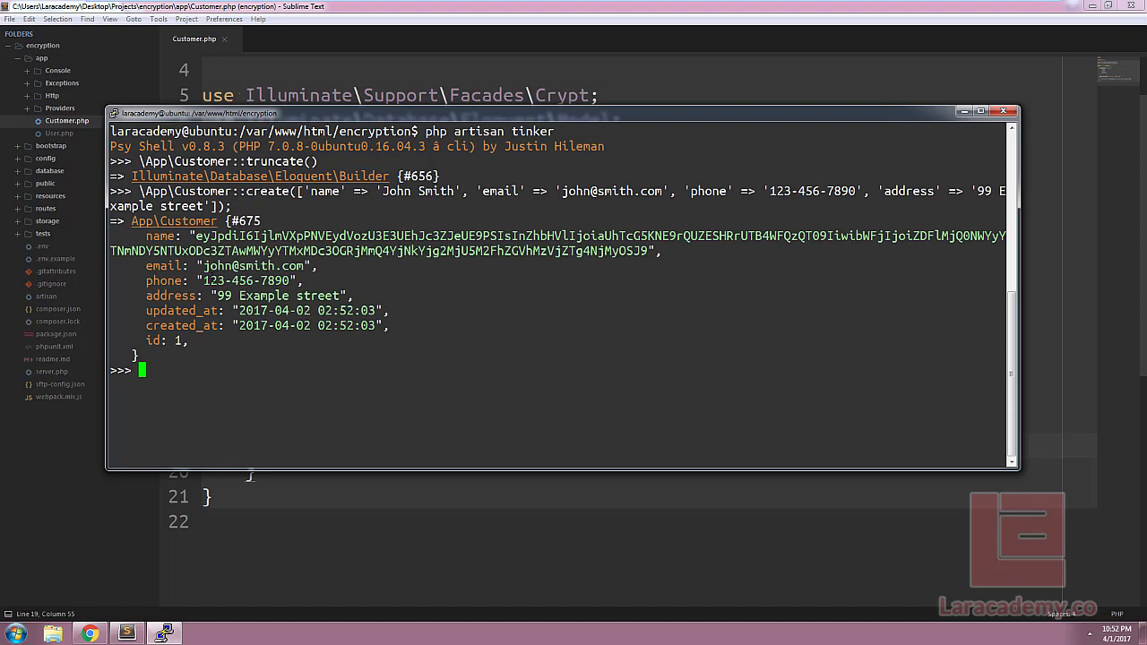
{"action": "type", "text": "$"}
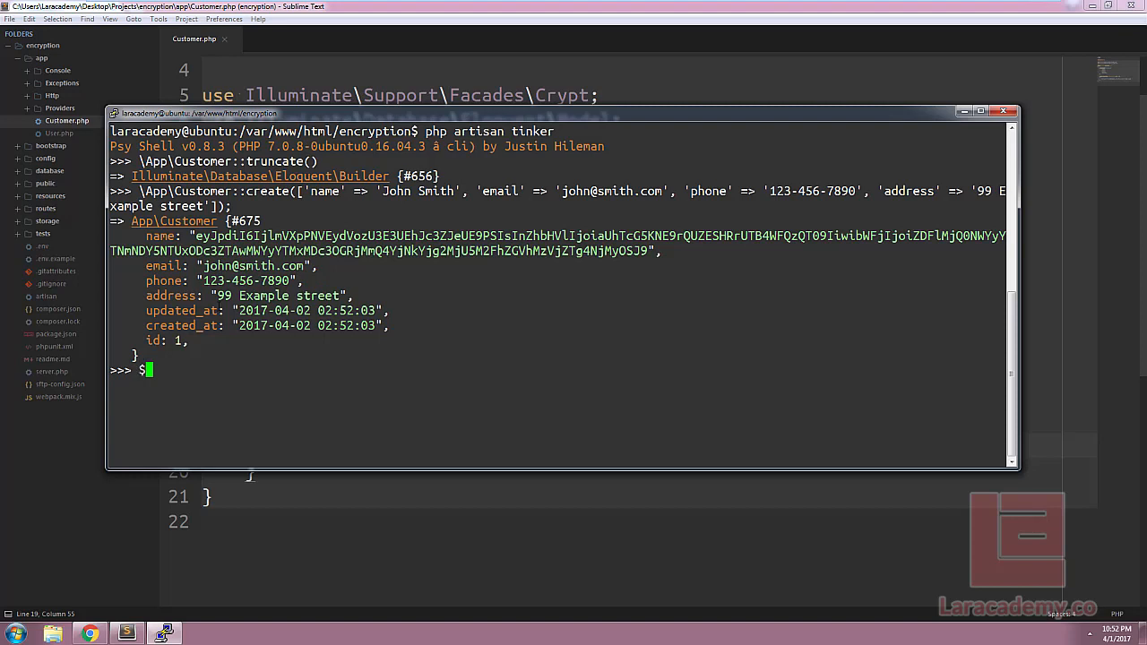
- Fetch $c = \App\Customer::first() and attempt decrypt($c->name)
{"action": "type", "text": "$c = \\A"}
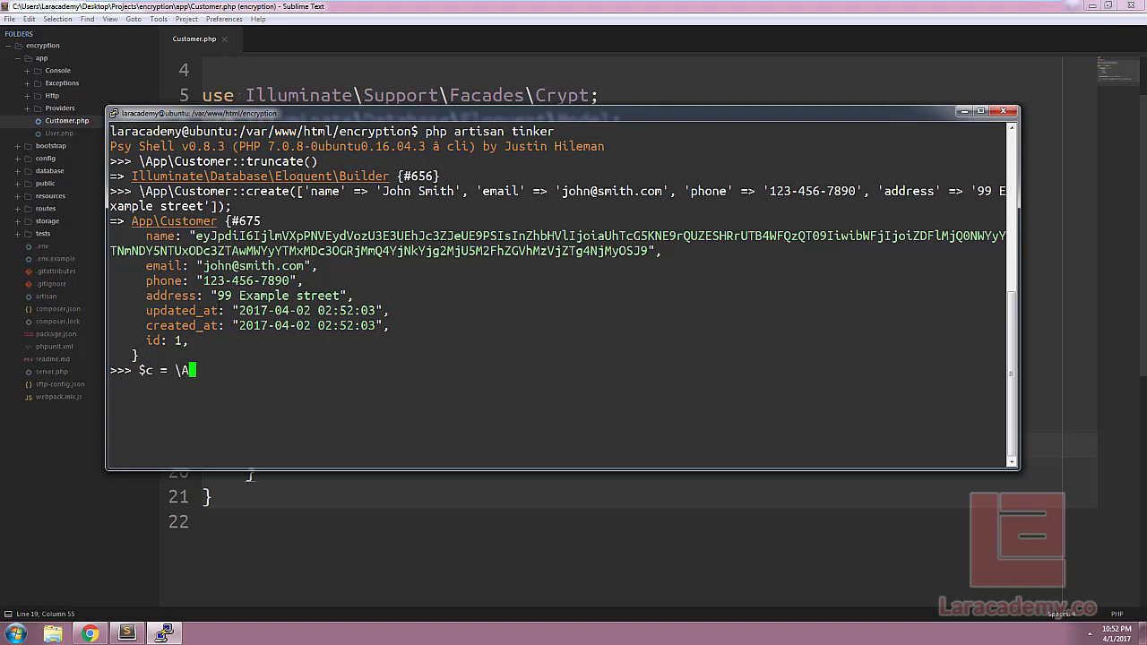
{"action": "type", "text": "pp\\Customer::first("}
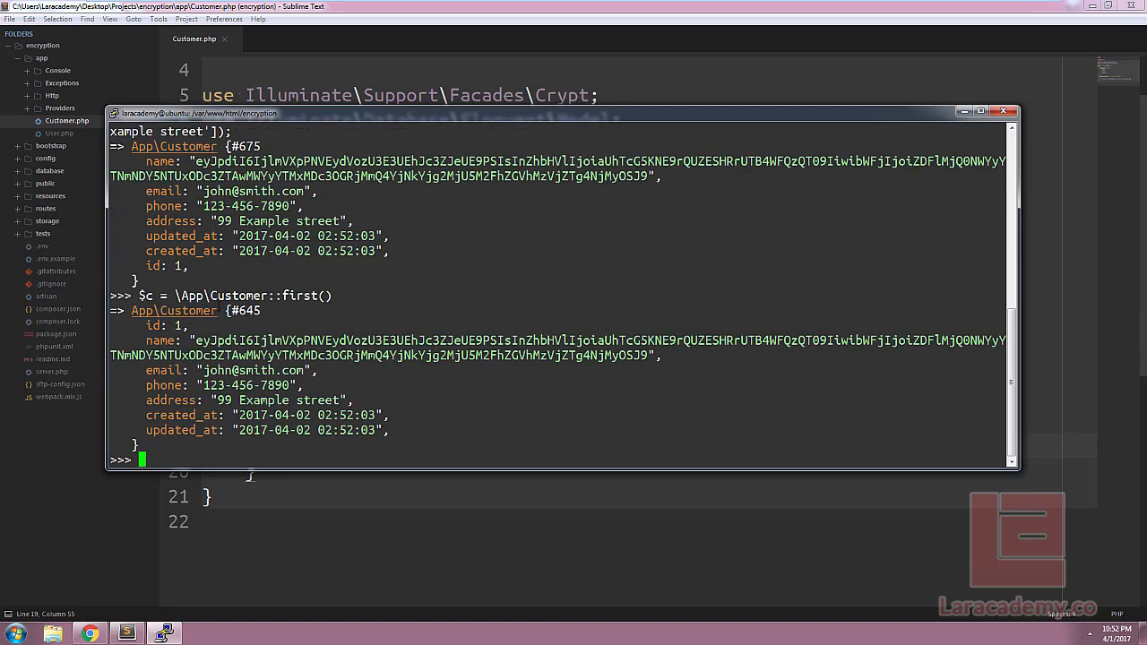
{"action": "type", "text": "decrypt"}
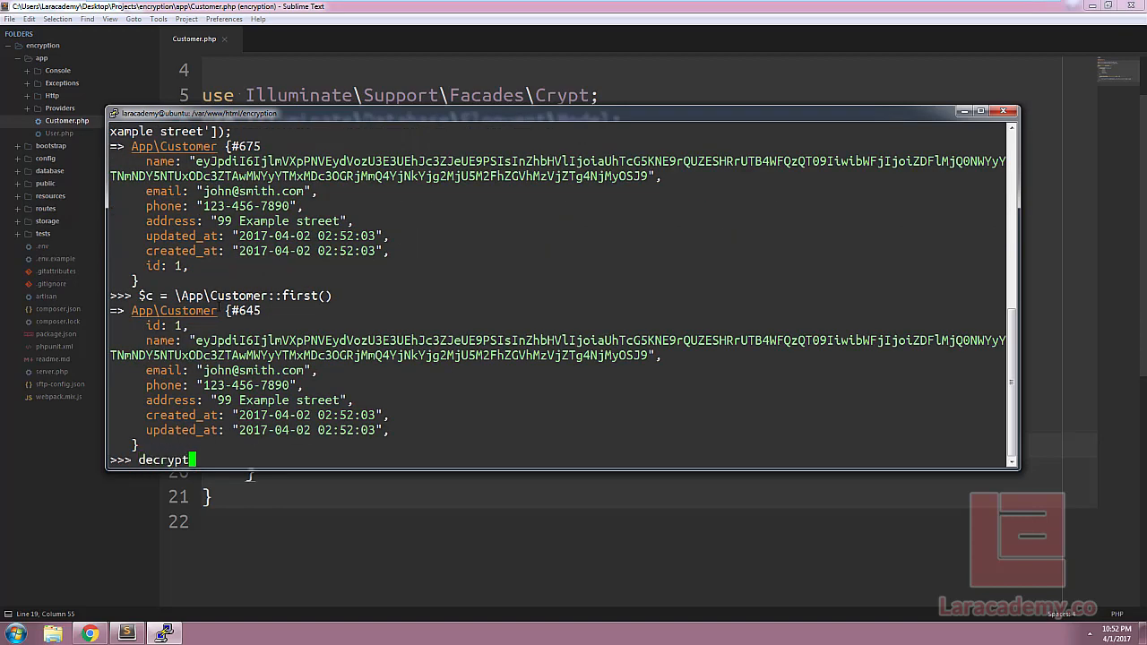
{"action": "type", "text": "($c->name)"}
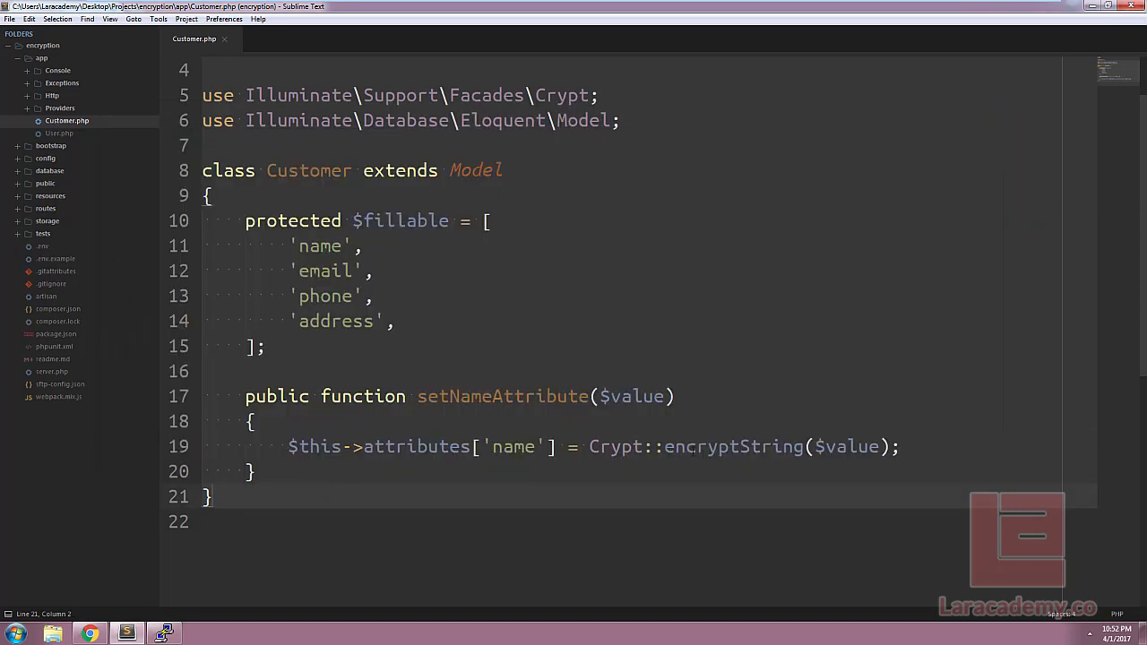
- After the unserialize error, run Illuminate\Support\Facades\Crypt::decryptString($c->name)
{"action": "double_click", "coordinate": [733, 446]}
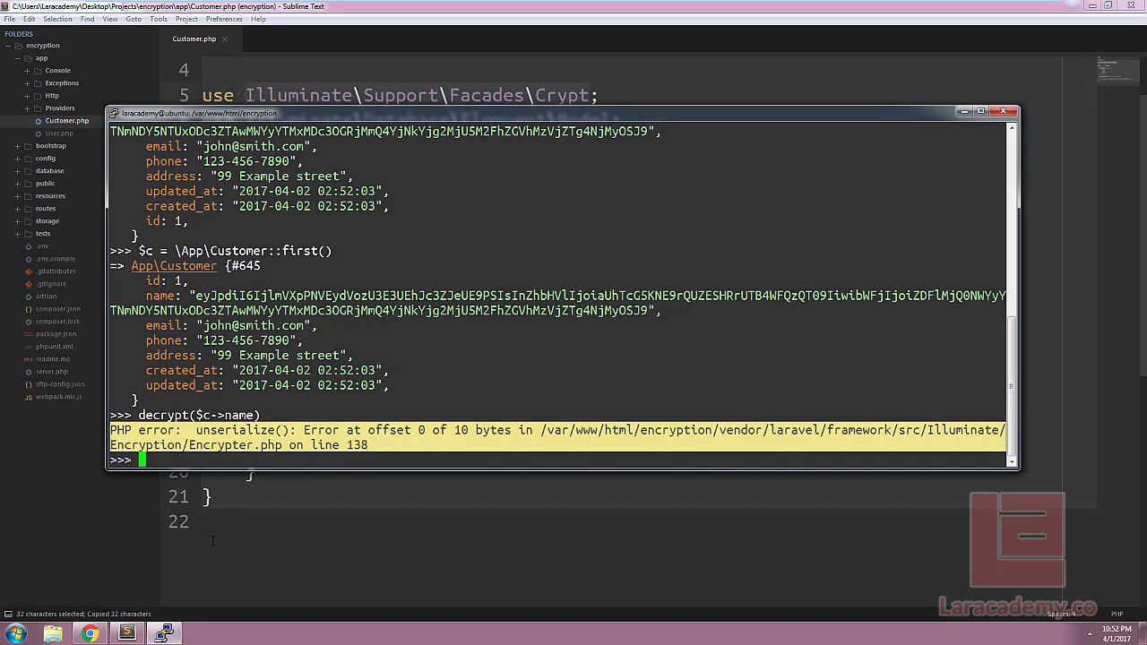
{"action": "type", "text": "Illuminate\\Support\\Facades\\Crypt"}
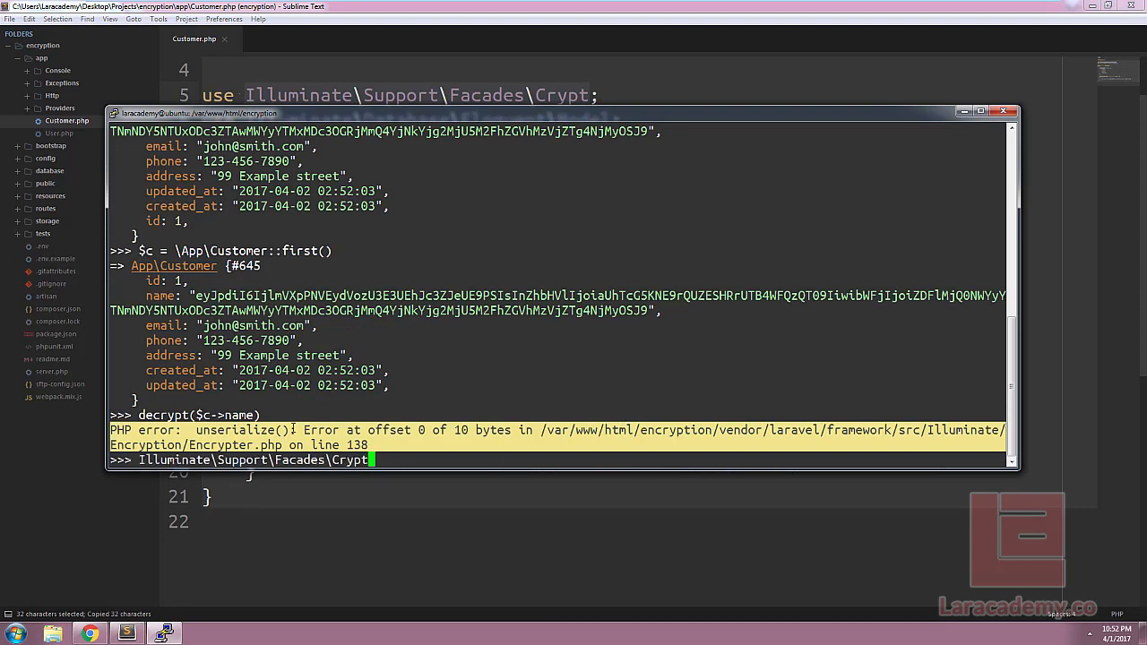
{"action": "type", "text": "::decryptString("}
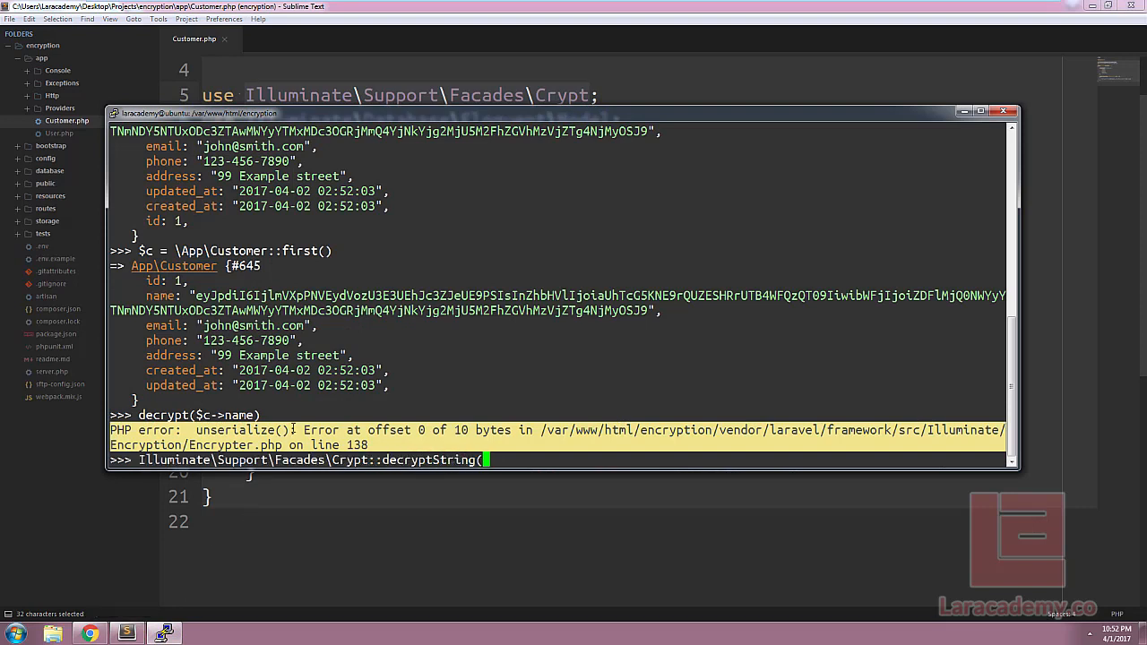
{"action": "type", "text": "$c->name)"}
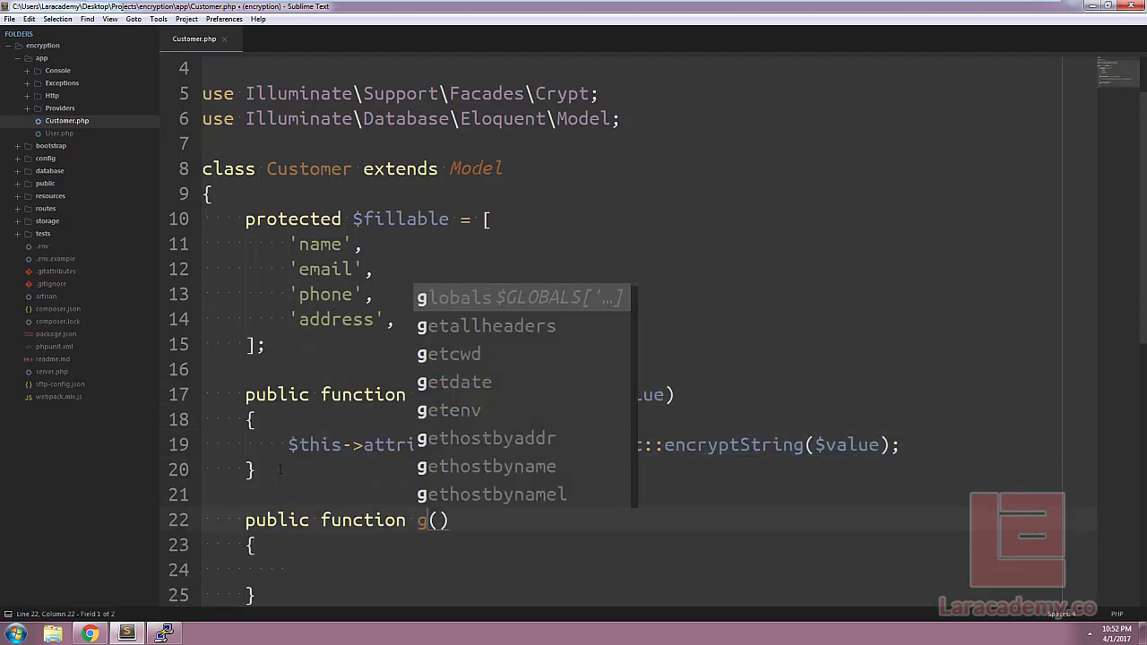
- Add a getNameAttribute($value) accessor returning Crypt::decryptString($value) and save
{"action": "type", "text": "etNameAttribute"}
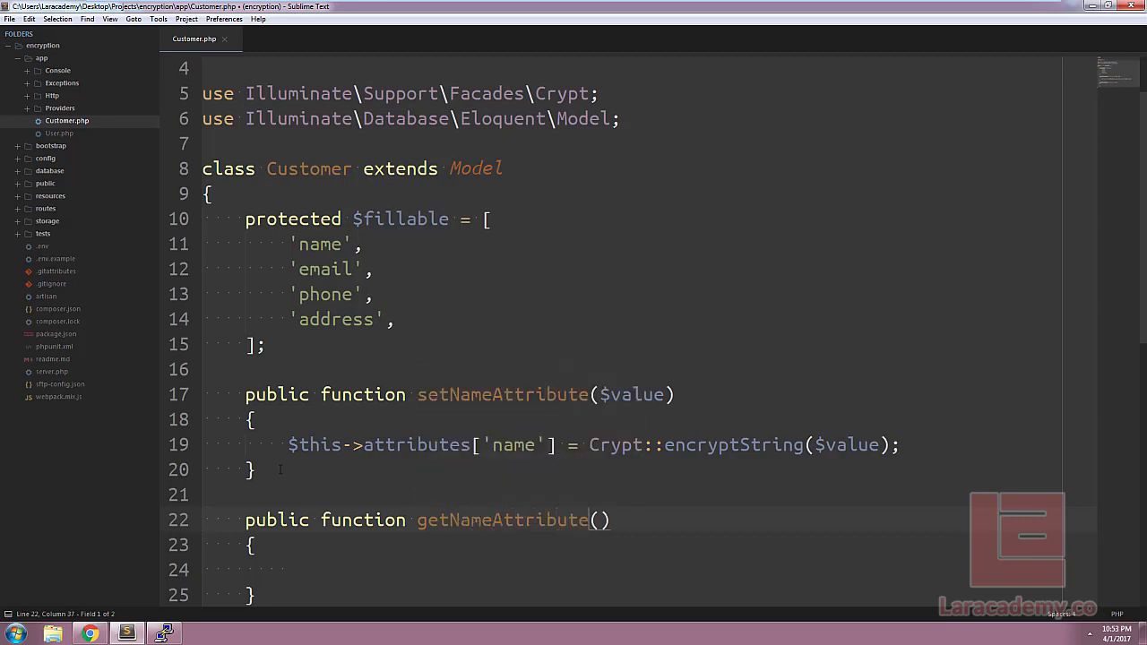
{"action": "type", "text": "$value"}
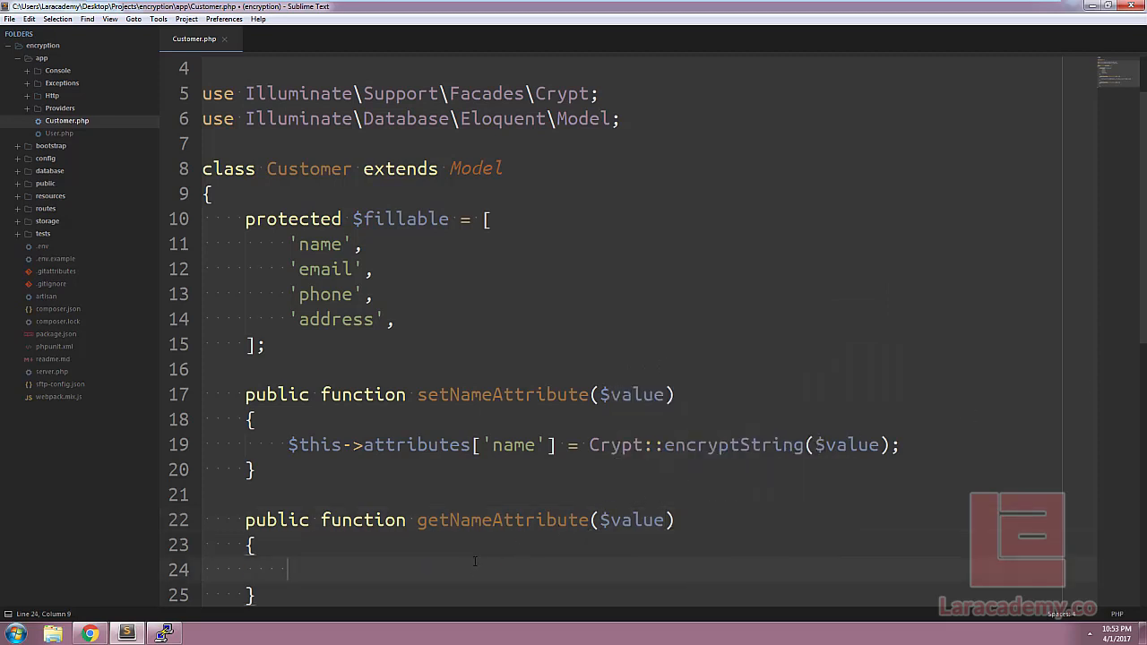
{"action": "type", "text": "return Crypt::decryptString()"}
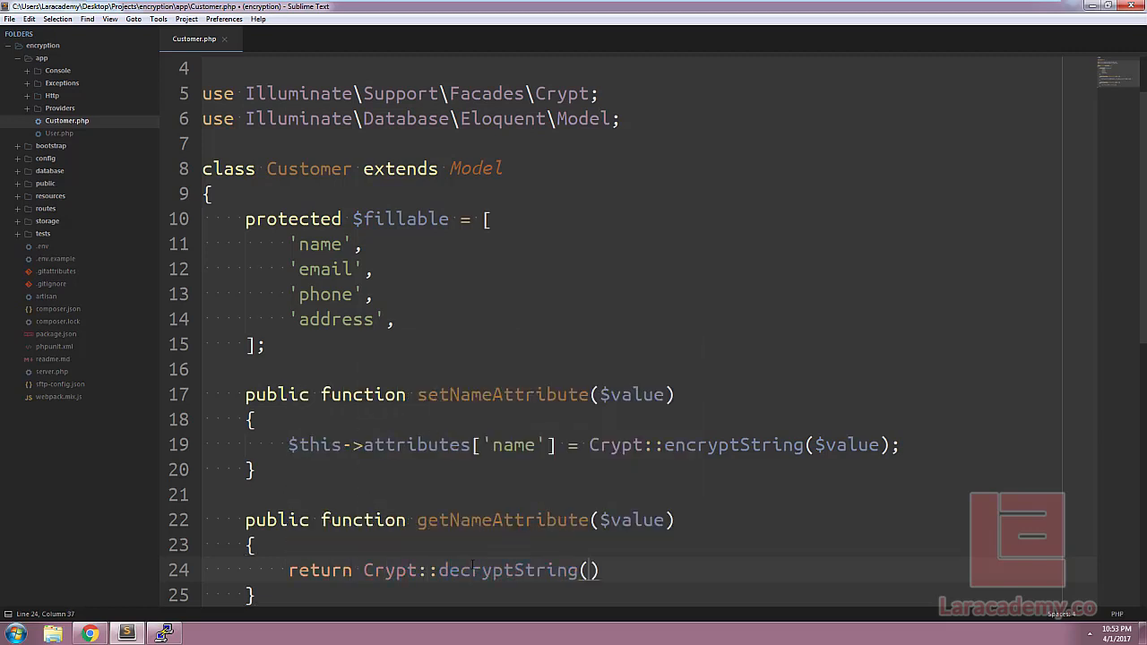
{"action": "type", "text": "$value;"}
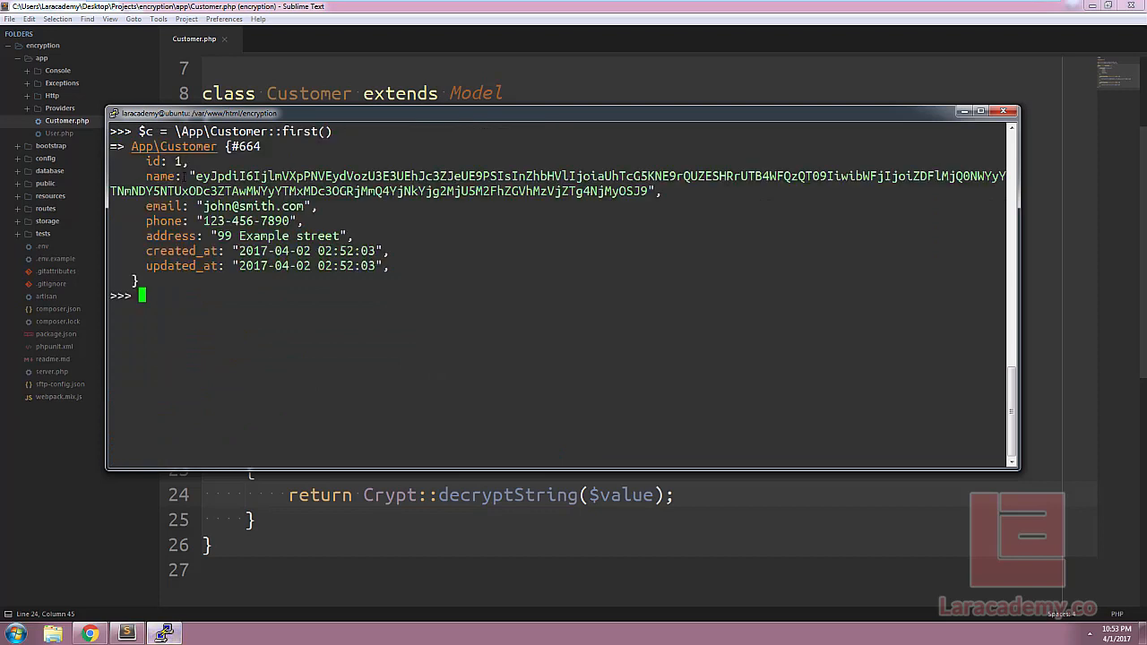
- Read $c->name, now returning John Smith, then open the .env file holding APP_KEY
{"action": "type", "text": "$c->"}
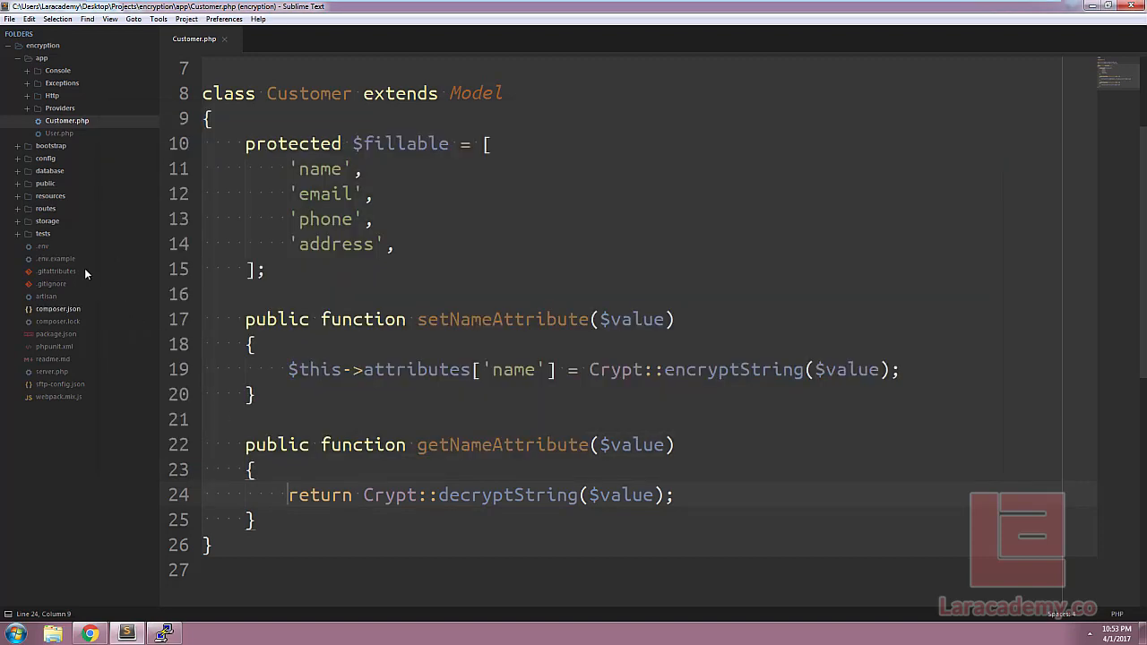
{"action": "left_click", "coordinate": [43, 247]}
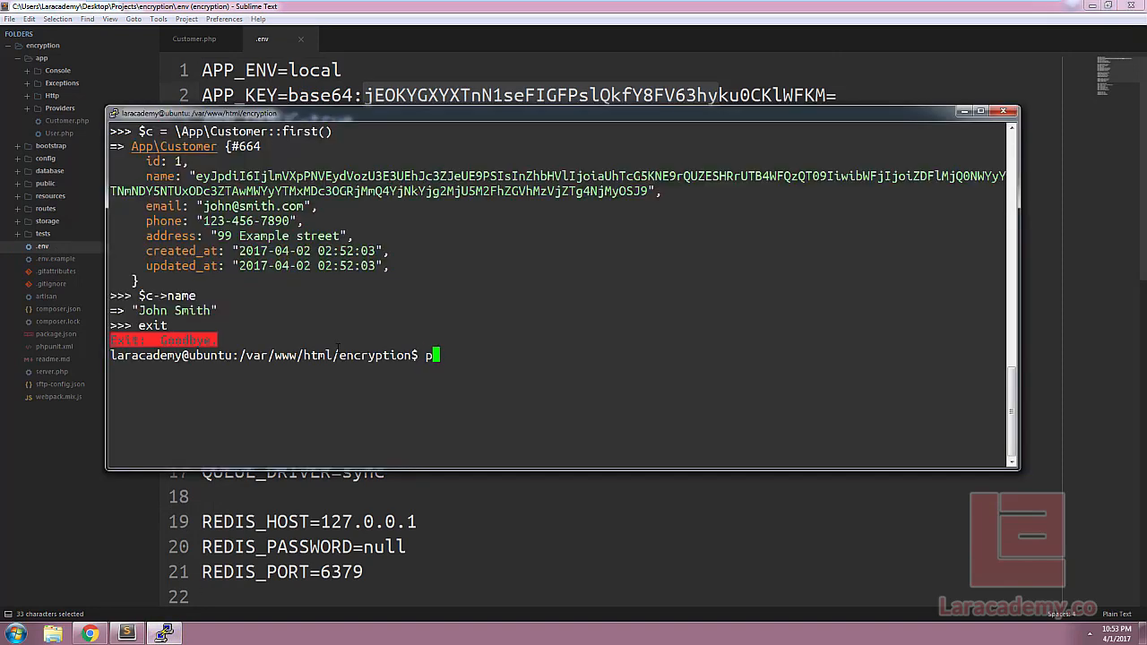
- Regenerate the app key, refetch the customer in tinker and see $c->name fail with MAC is invalid
{"action": "type", "text": "hp artisan key:generate"}
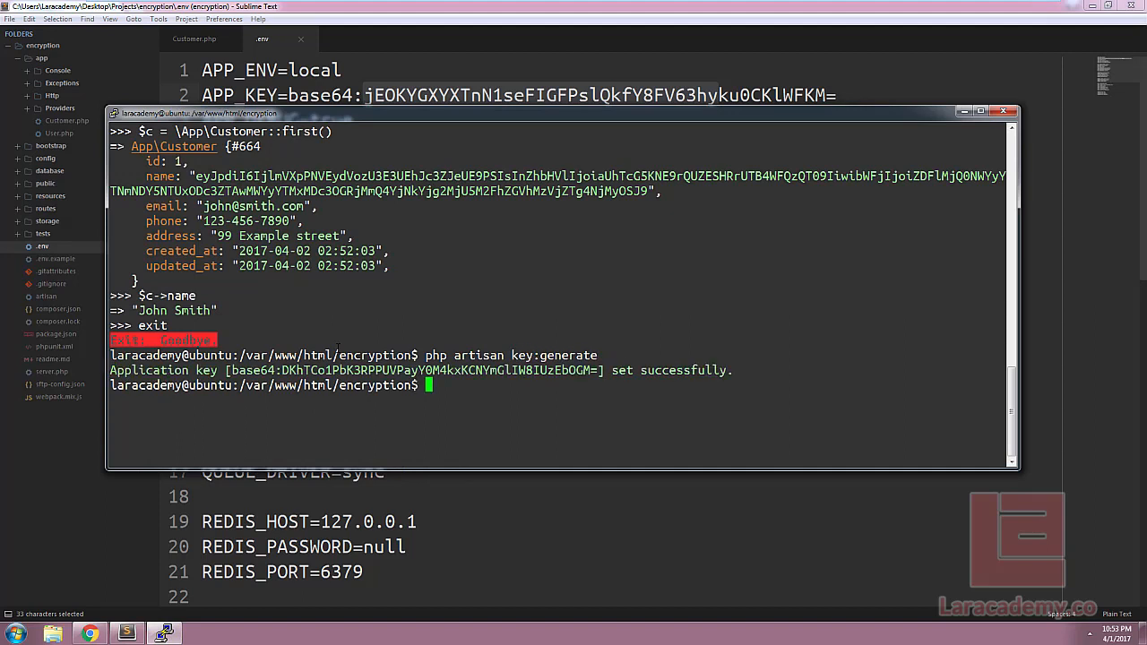
{"action": "type", "text": "php artisan tinker"}
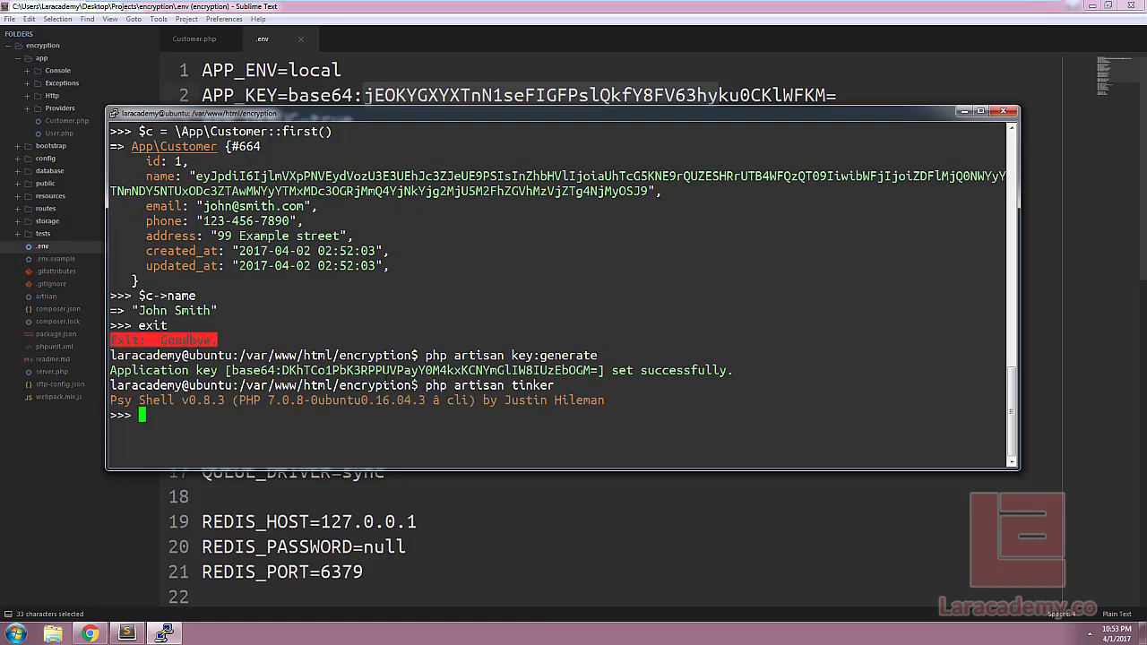
{"action": "type", "text": "$c = \\App\\Customer::first()"}
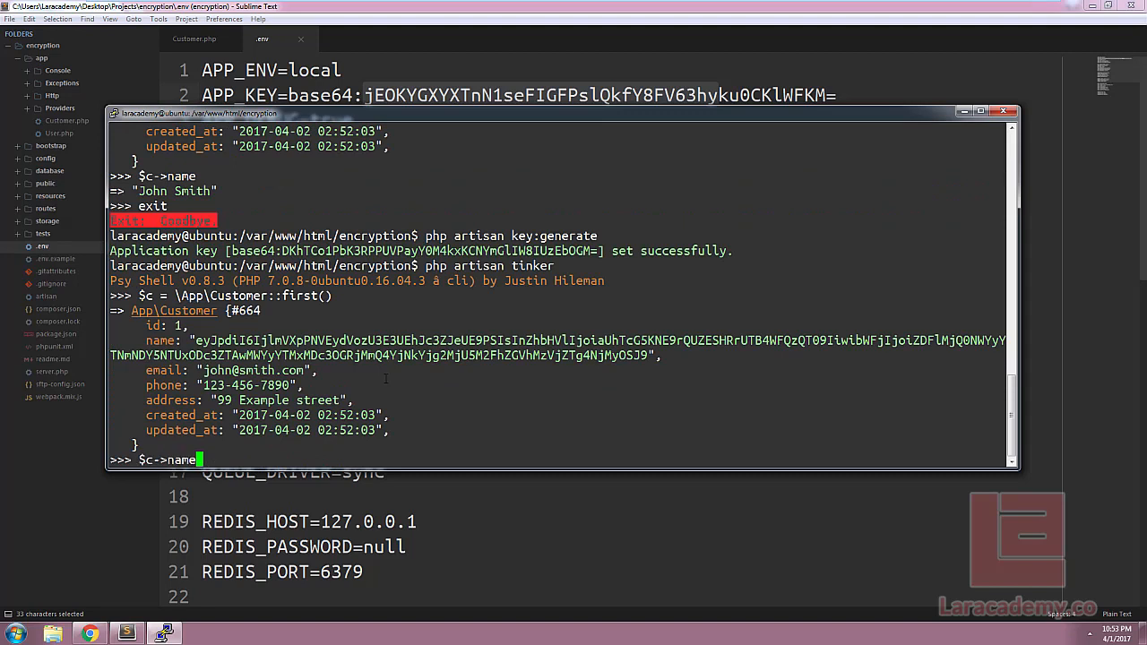
{"action": "key", "text": "enter"}
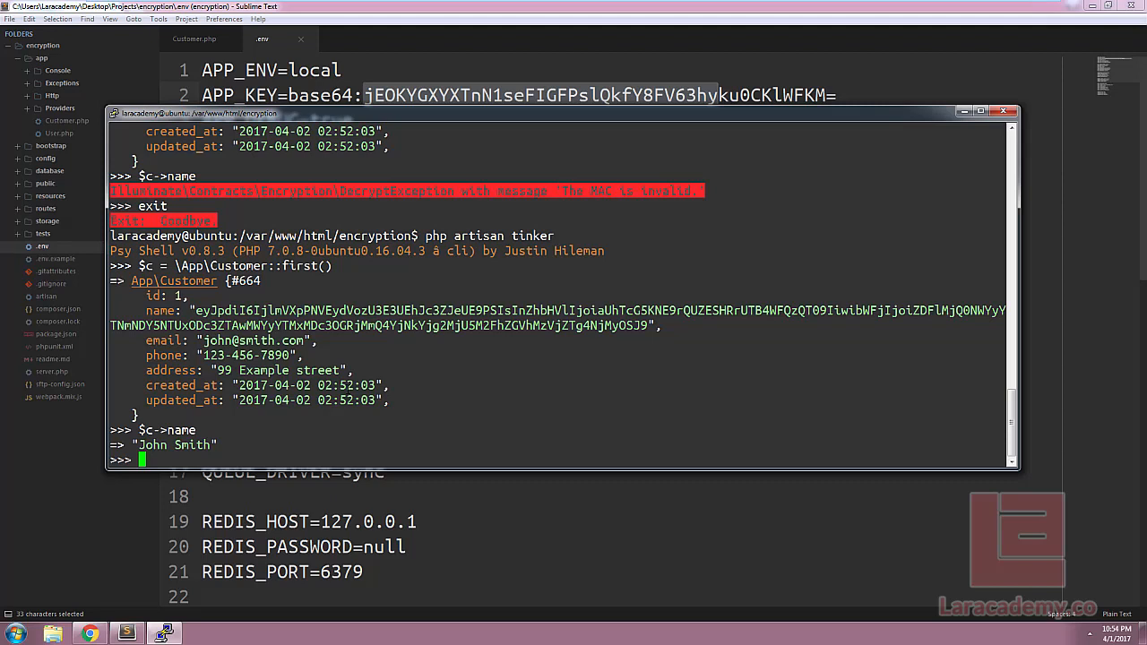
{"action": "double_click", "coordinate": [166, 430]}
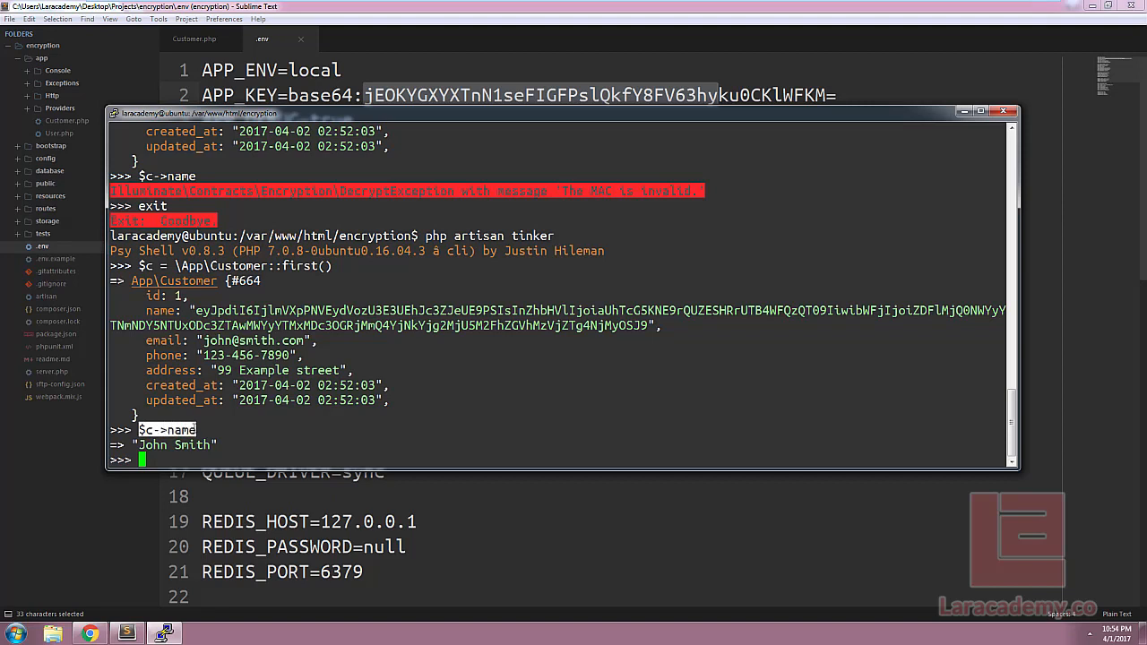